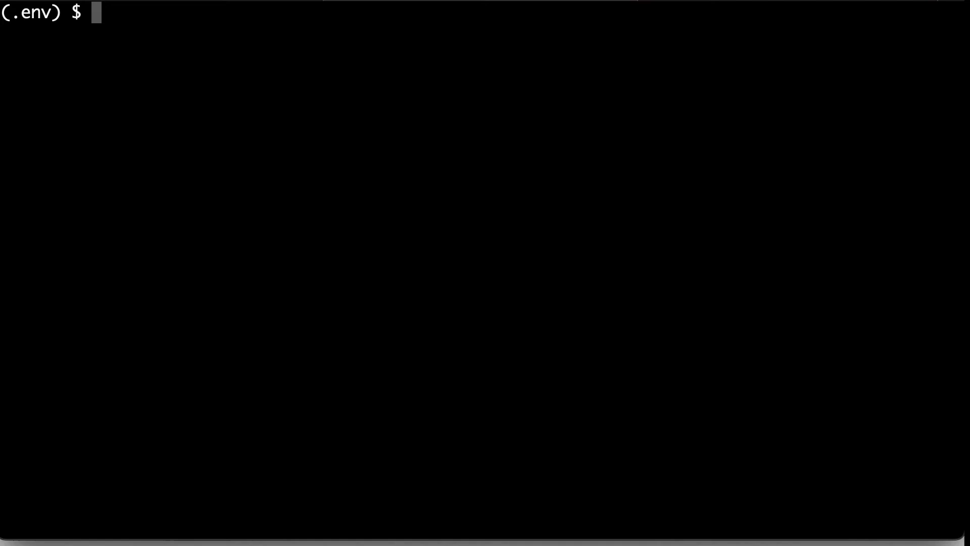
Step: List the examples, review get_top_level_ad_unit.py in vim, and run it to print root ID 606389
type("ls")
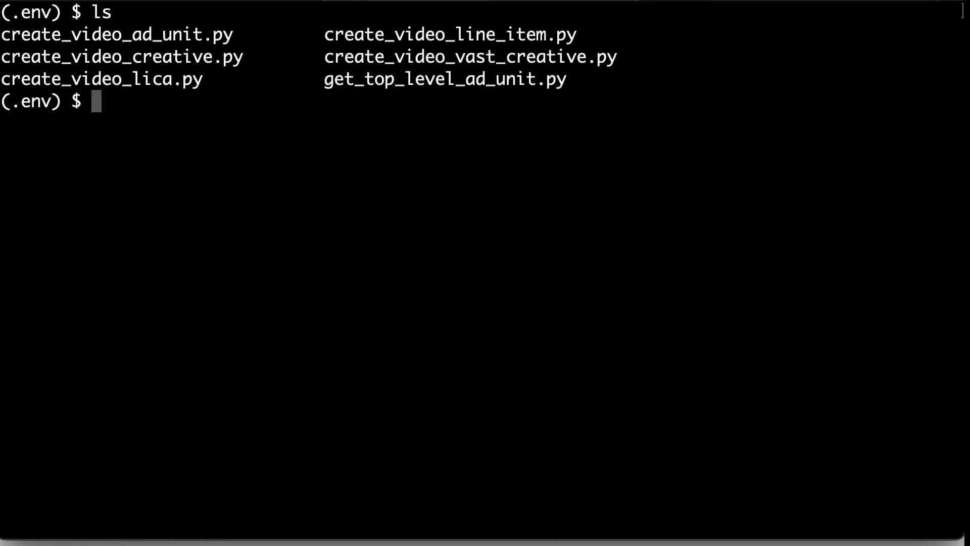
mouse_move(277, 31)
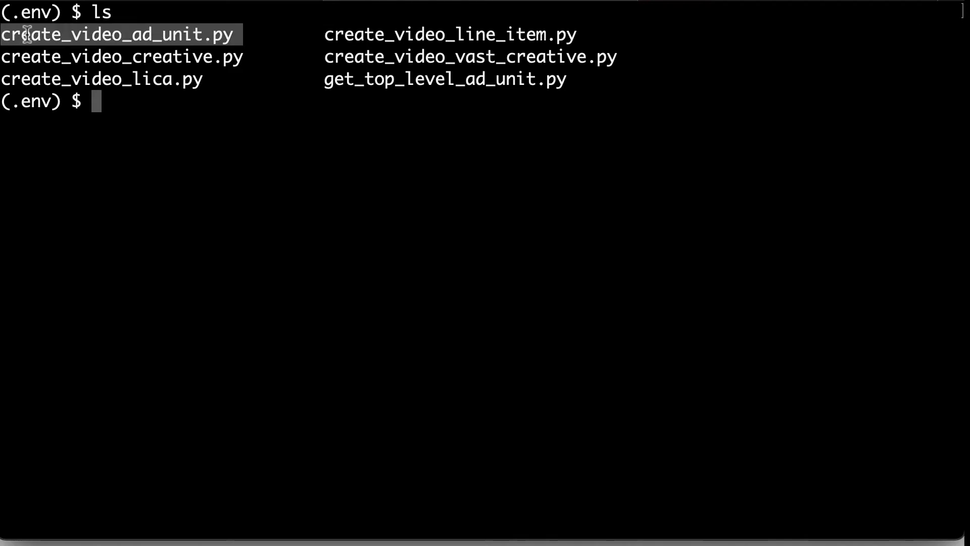
mouse_move(275, 26)
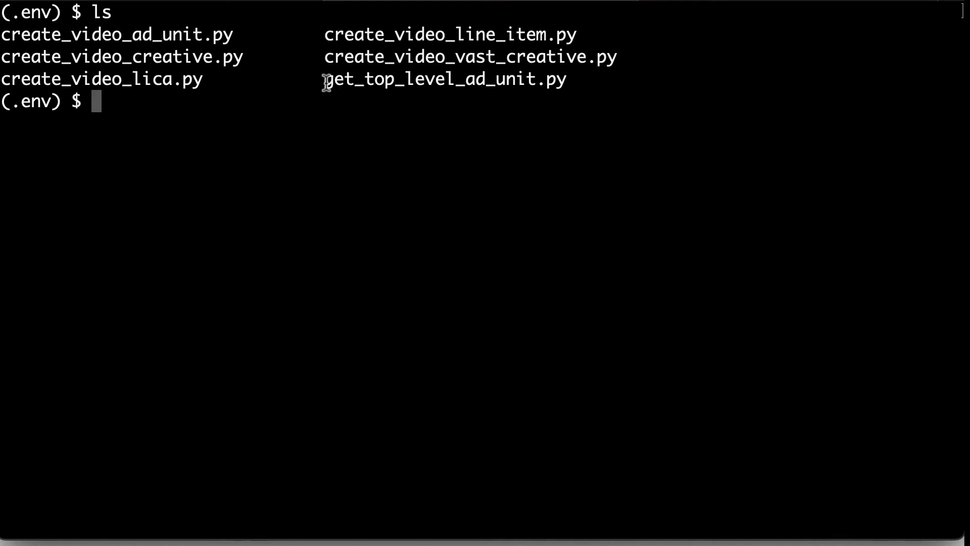
mouse_move(250, 120)
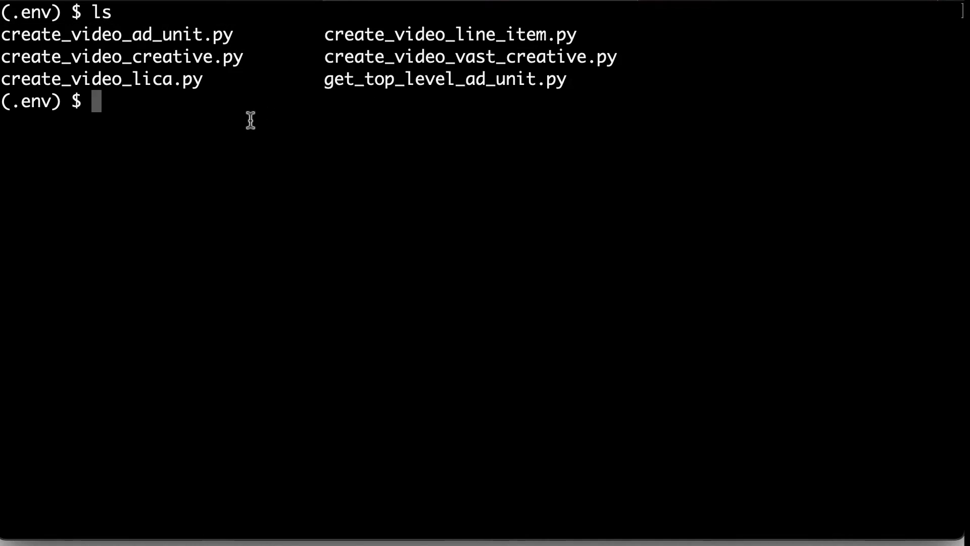
type("vim get_top_level_ad_unit.py")
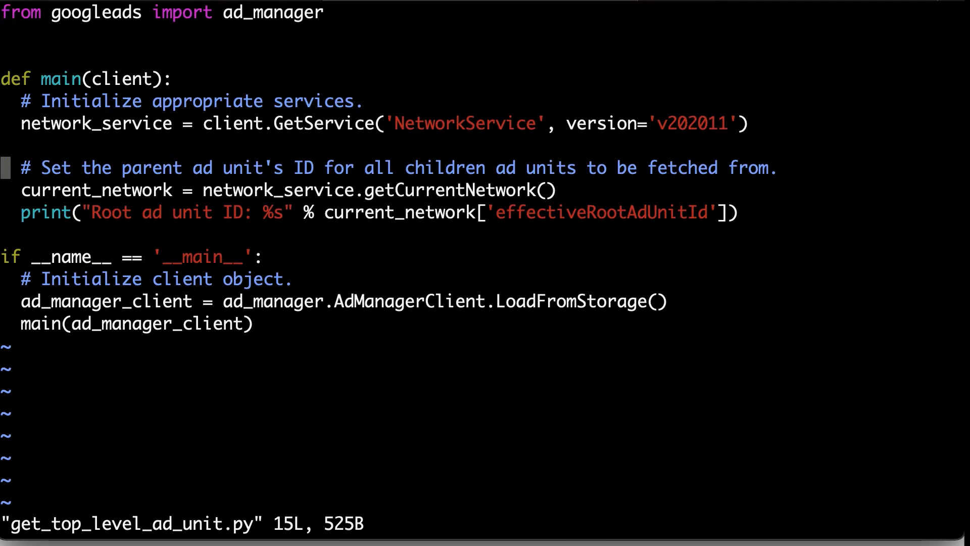
key("V")
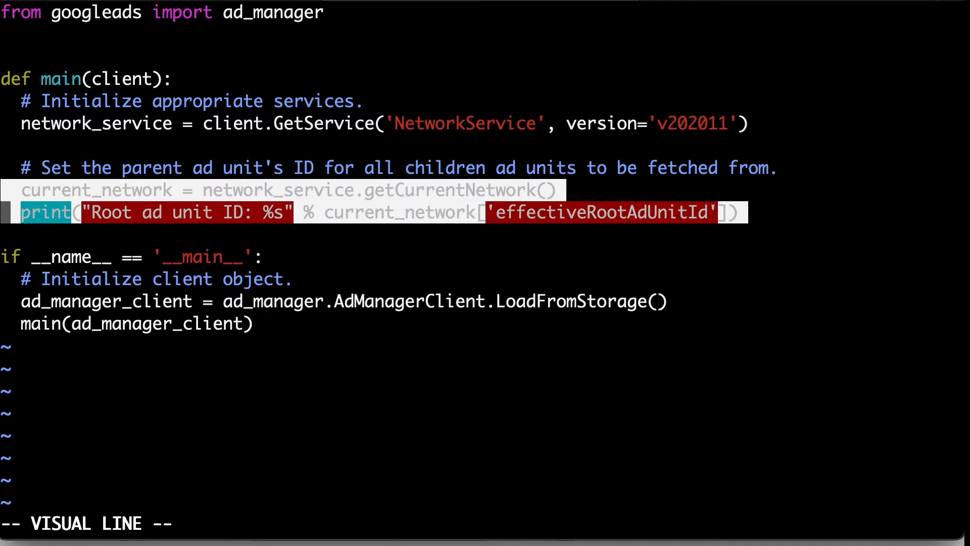
key("Escape")
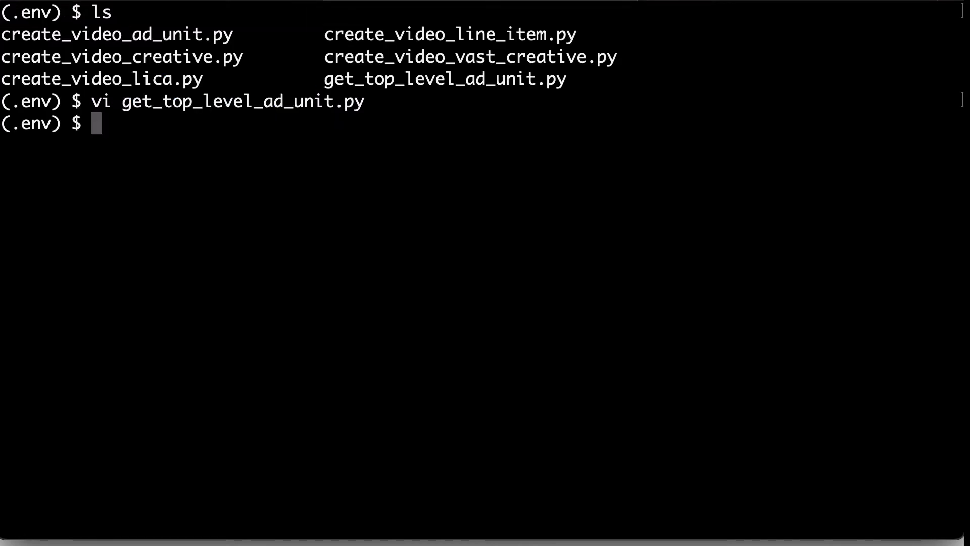
type("python get_top_level_ad_unit.py")
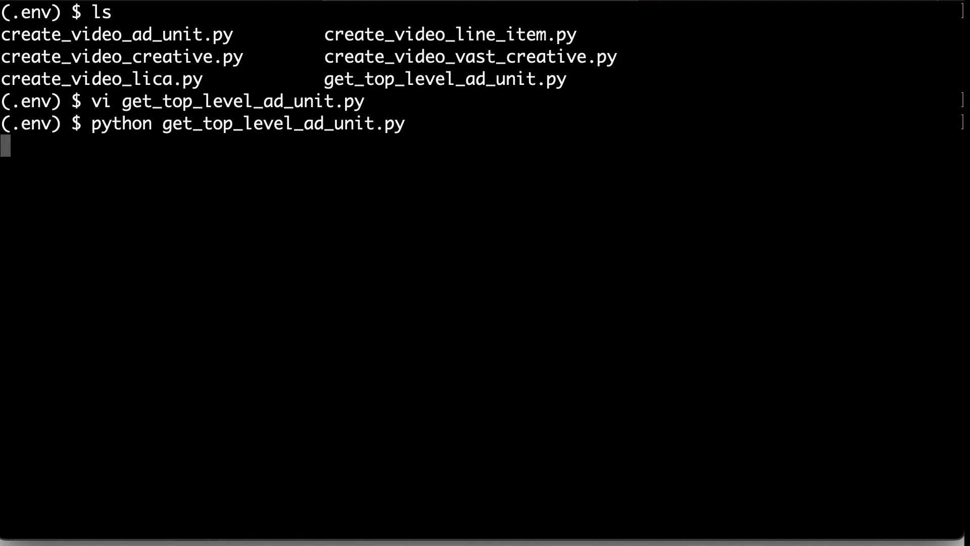
key("Return")
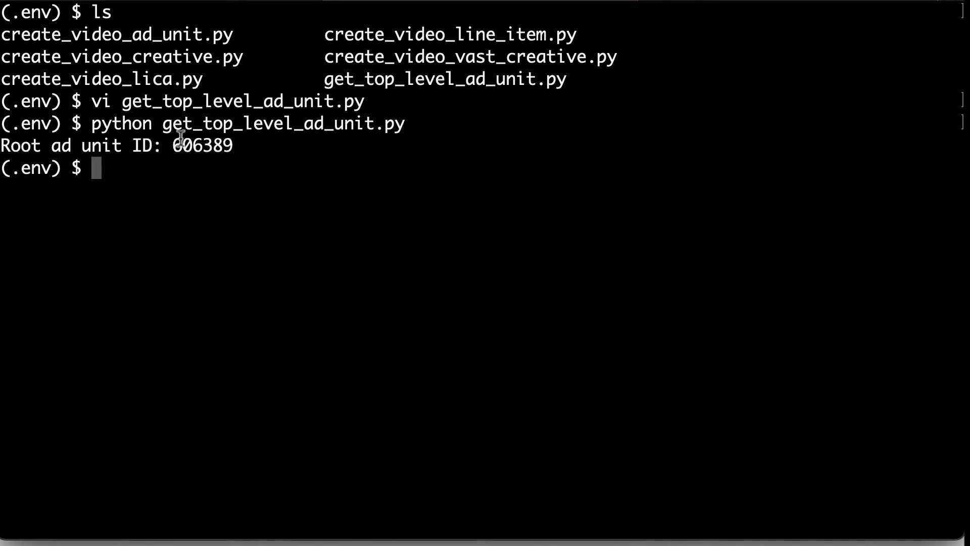
mouse_move(195, 172)
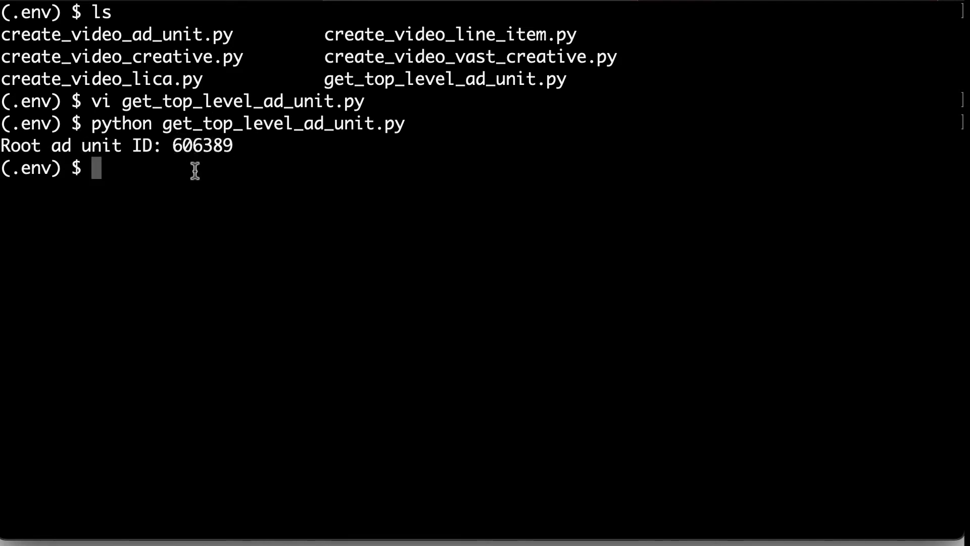
Step: Open create_video_ad_unit.py in vi and enter parent ad unit ID 606389
type("vi create_video_ad_unit.py")
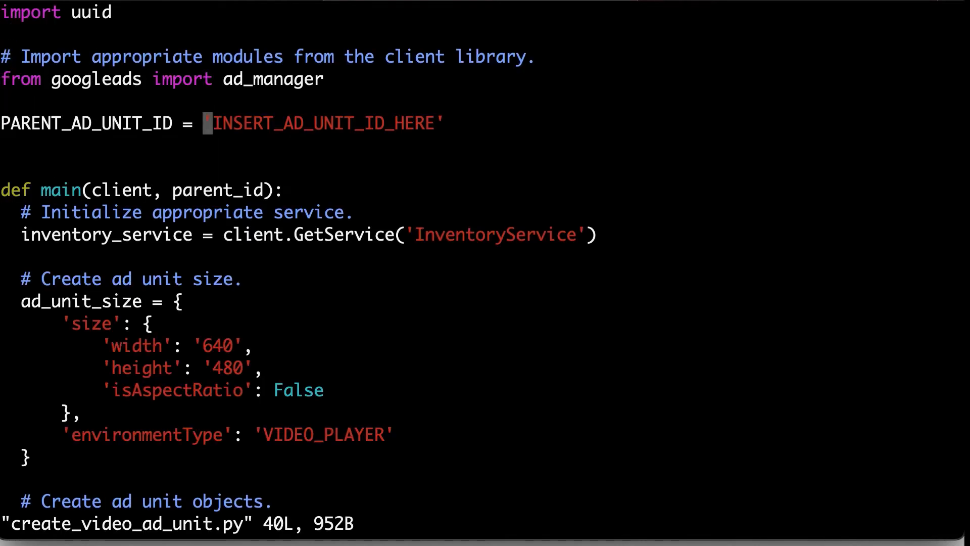
type("606389")
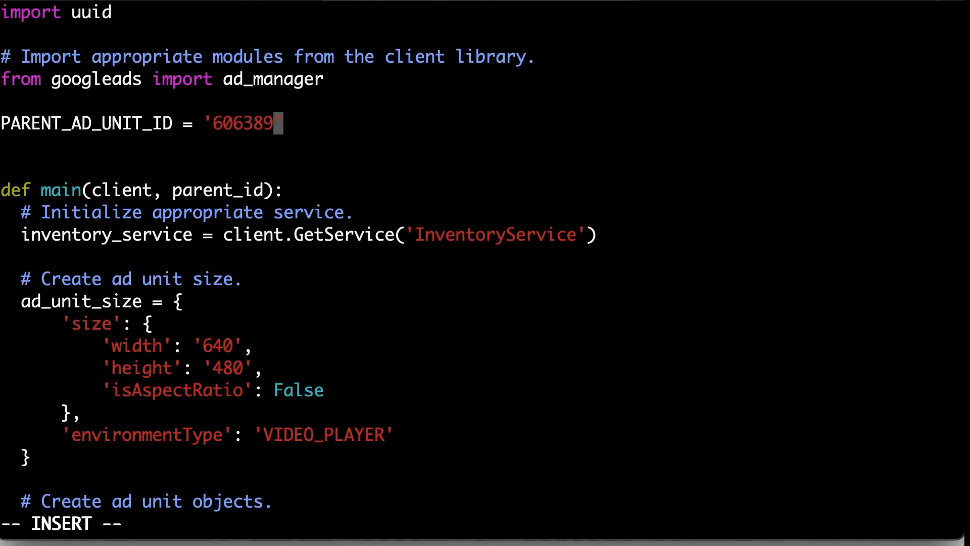
key("BackSpace")
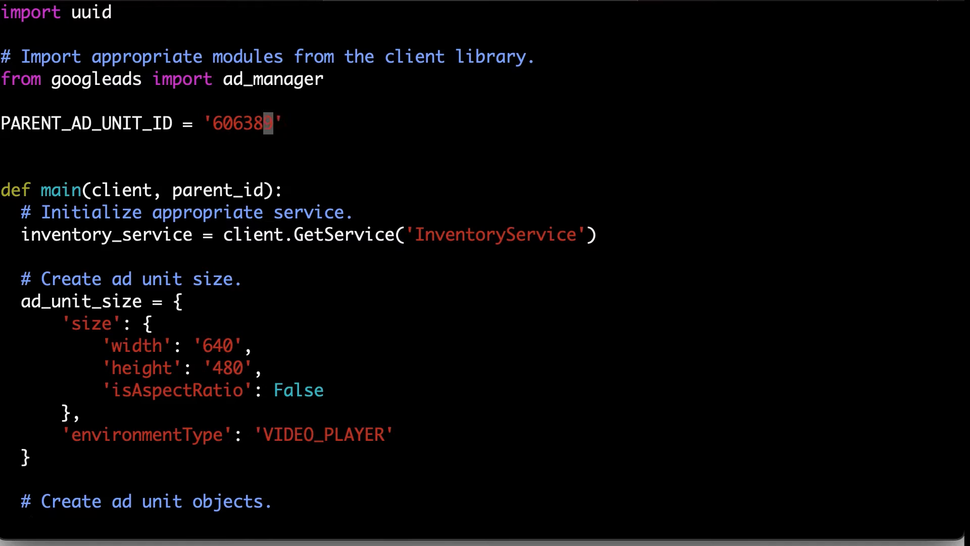
type("9")
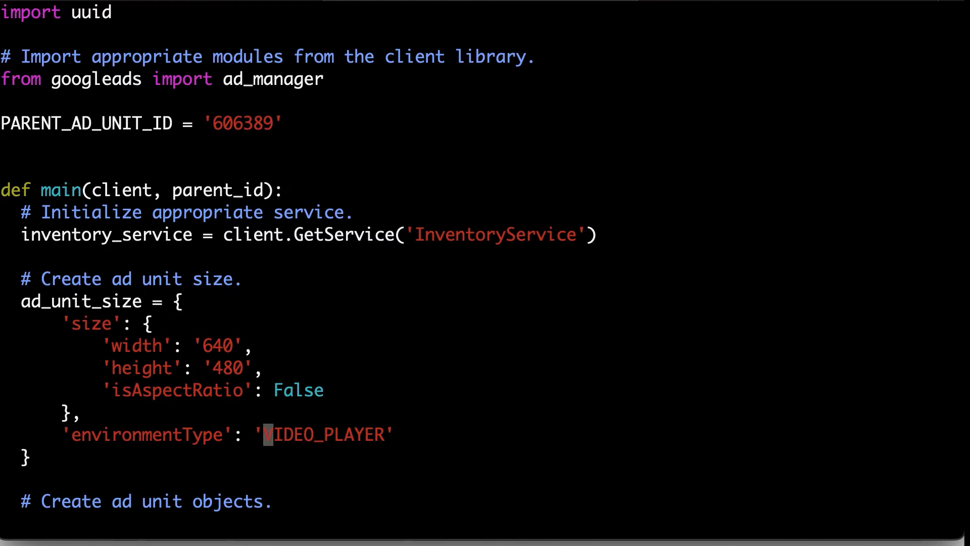
Step: Scroll down and highlight the line that creates the ad units
scroll("down", 3)
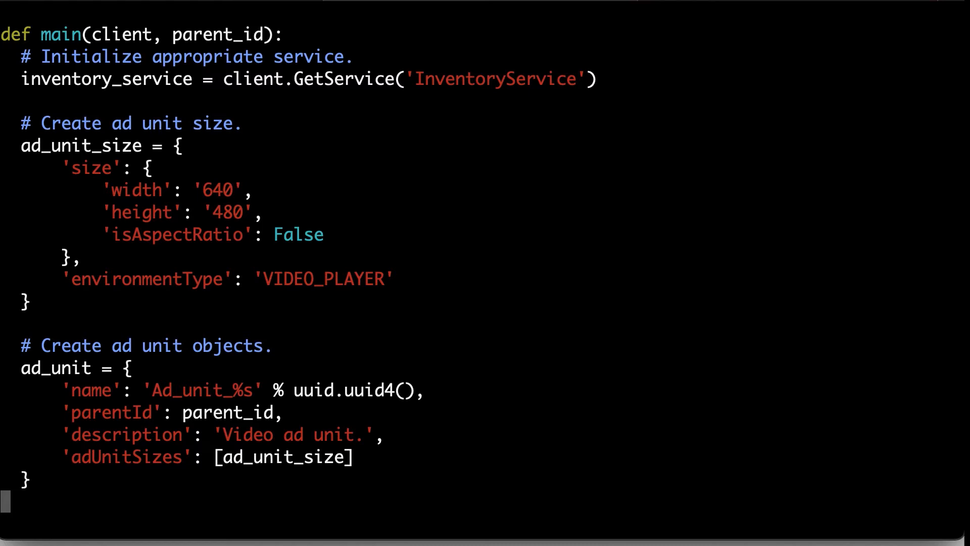
scroll("down", 3)
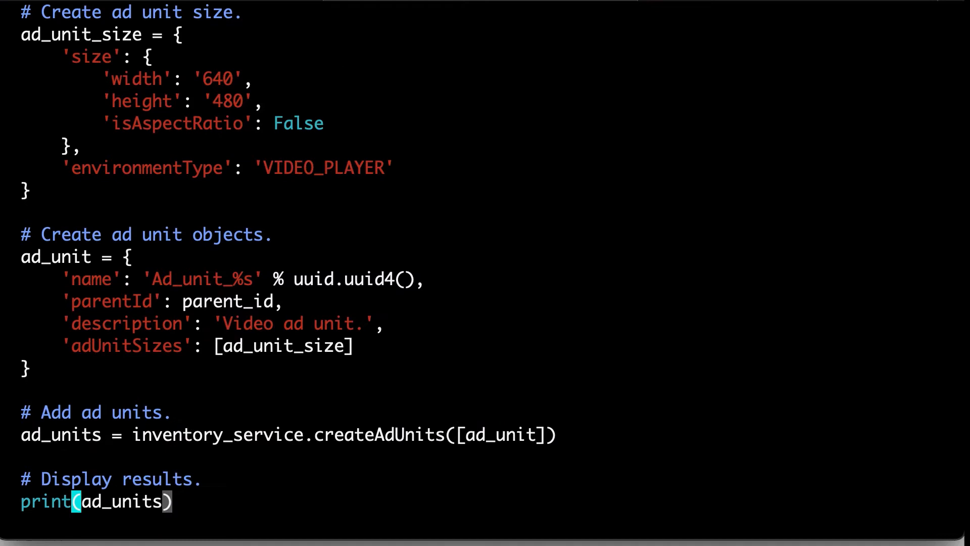
key("V")
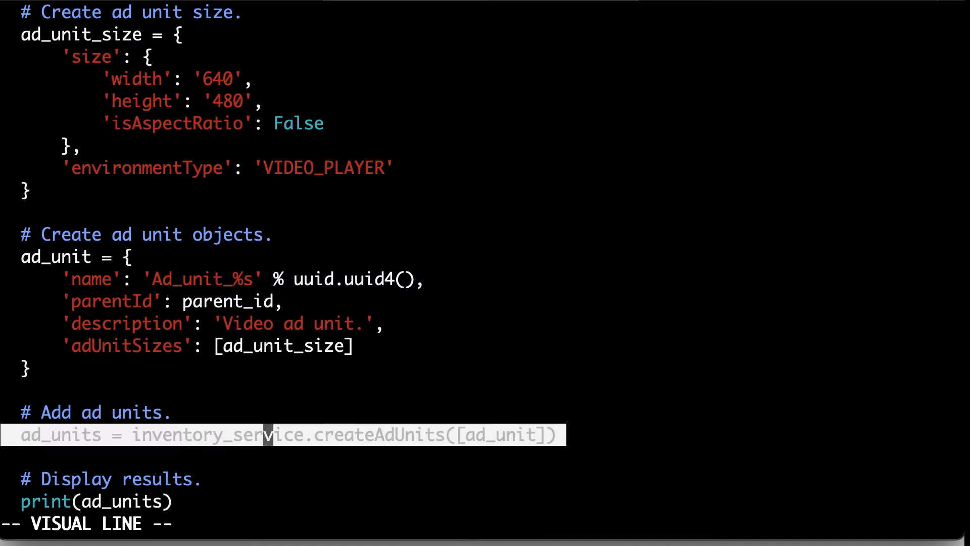
key("Escape")
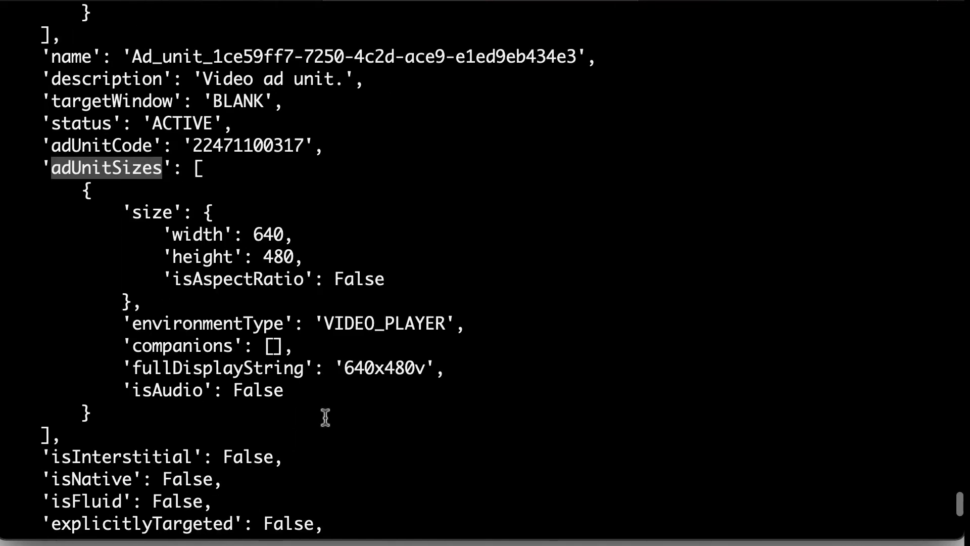
mouse_move(124, 209)
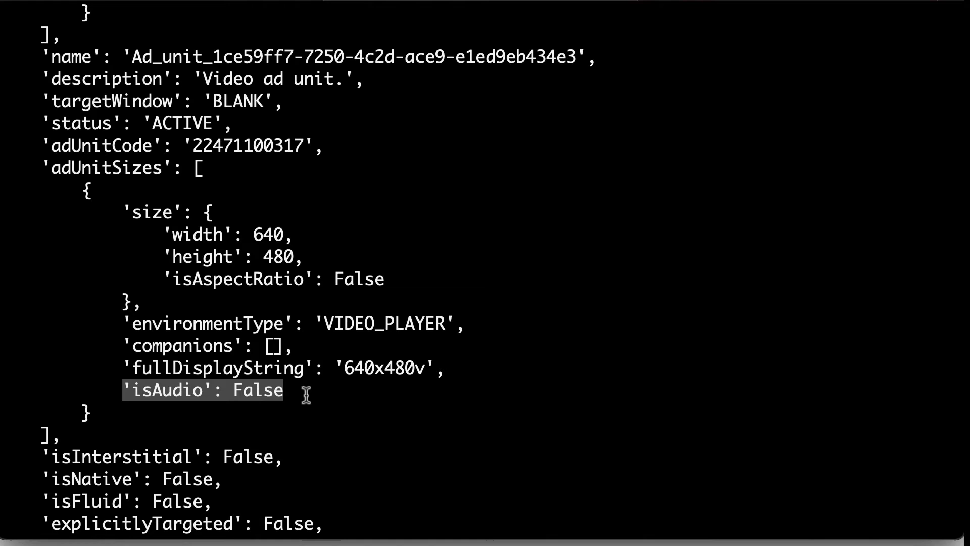
Step: Deselect the isAudio line in the new video ad unit's printed output
left_click(303, 391)
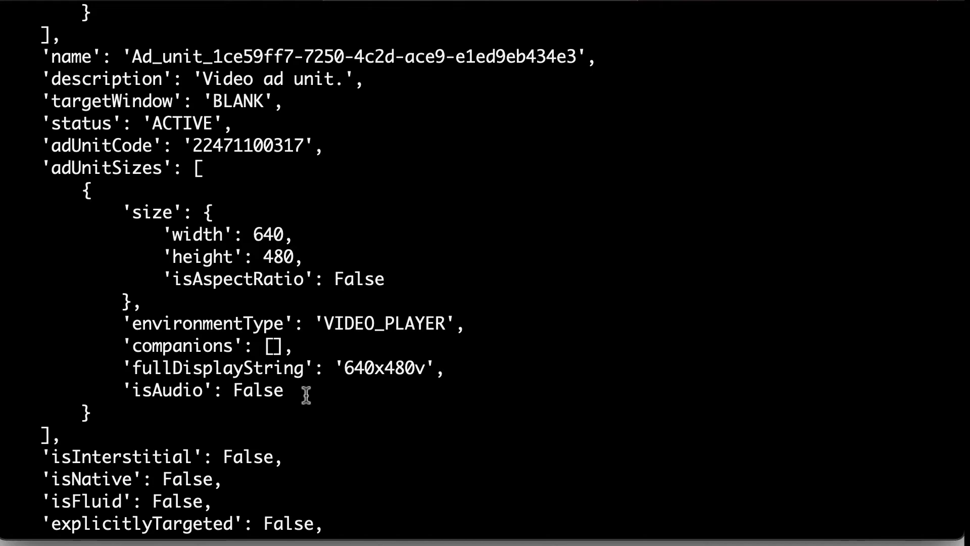
mouse_move(516, 117)
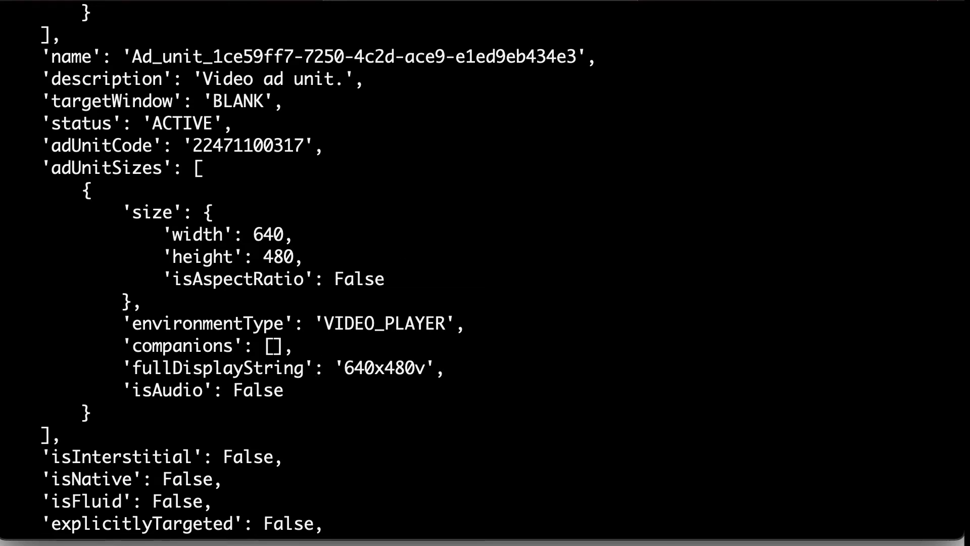
Step: Scroll down through the created ad unit's output
scroll("down", 3)
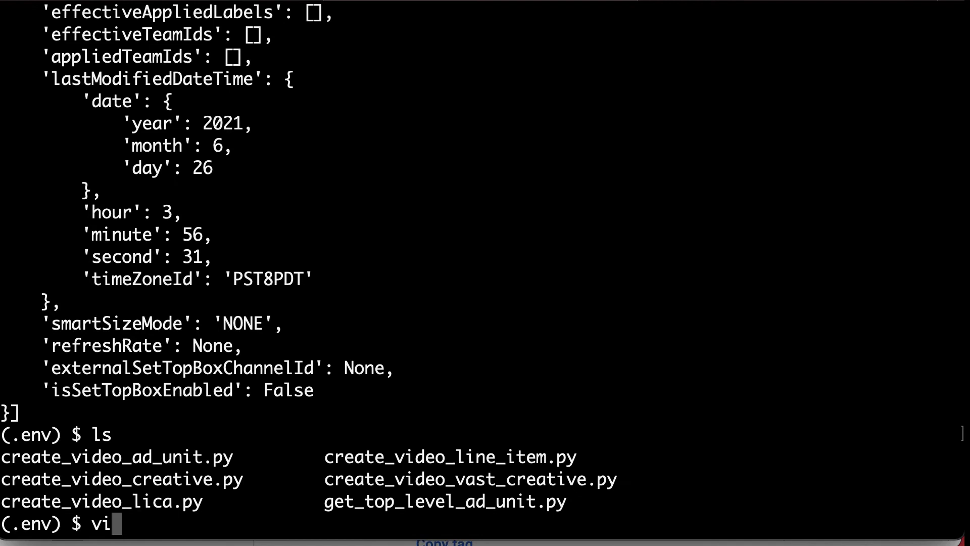
type("create_video_line_item.py")
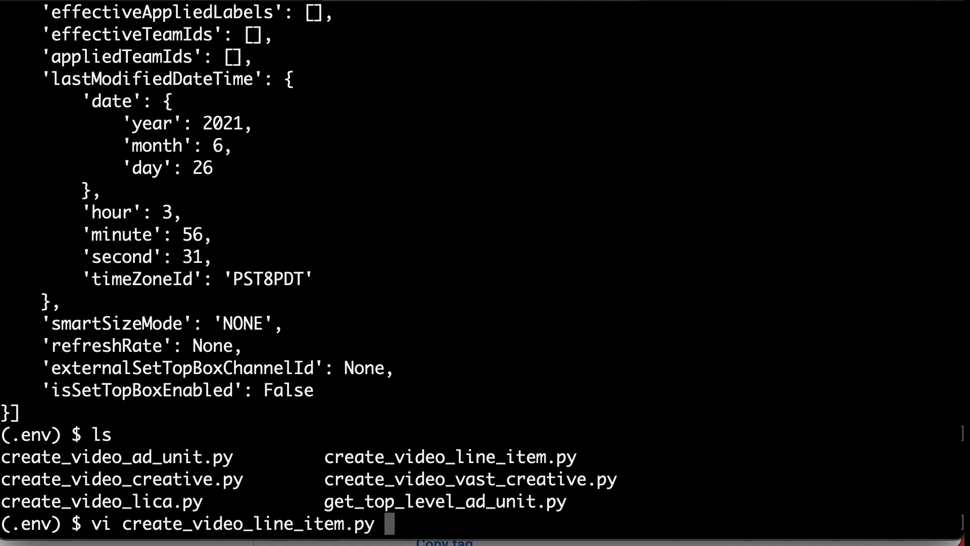
key("Return")
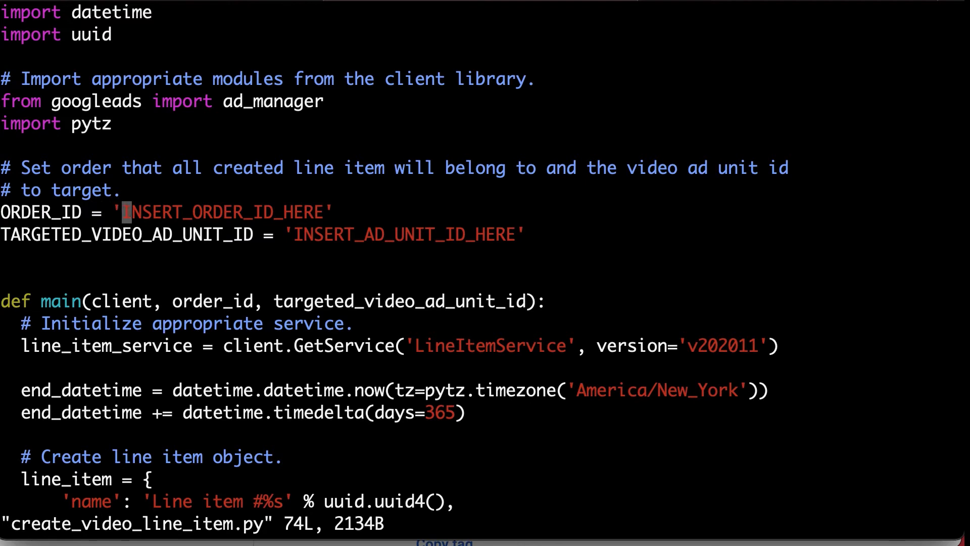
type("2779667172'")
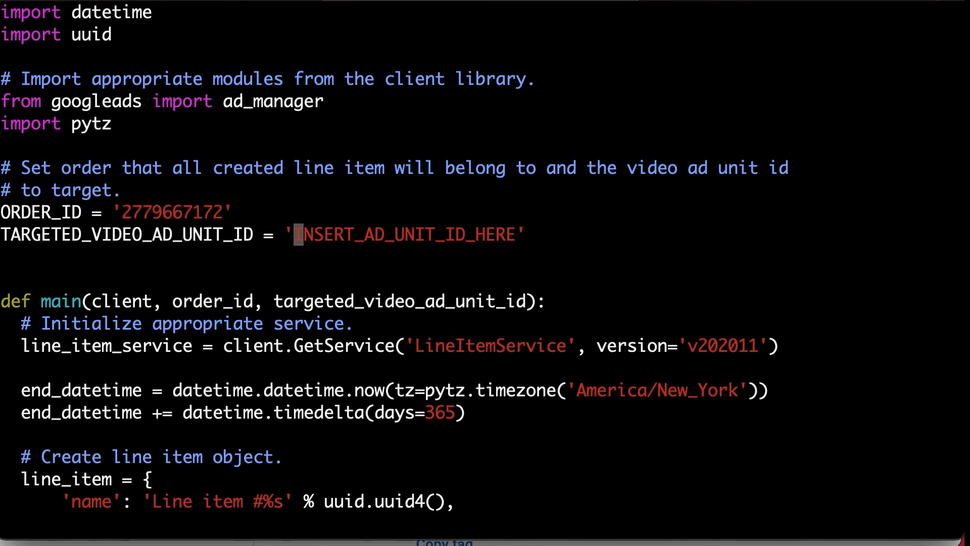
type("22470100317")
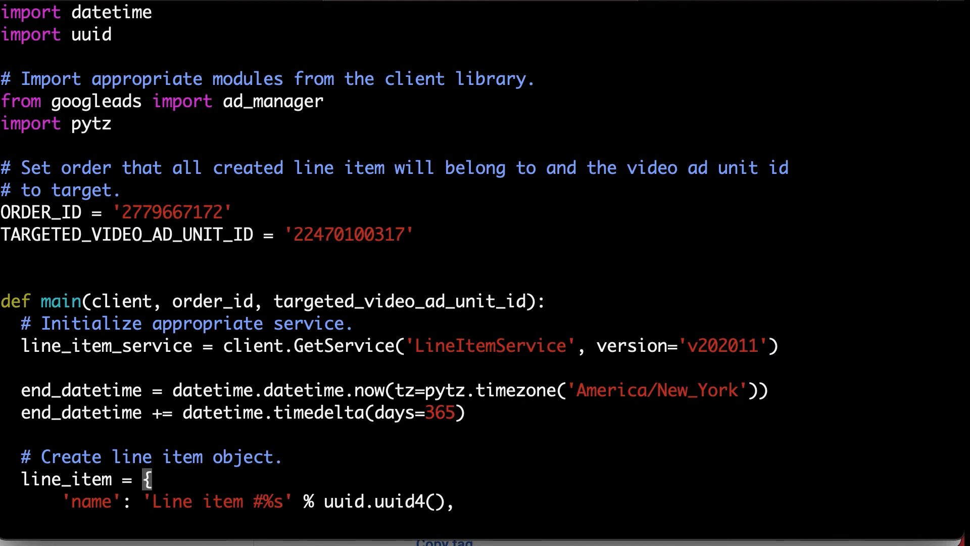
Step: Scroll through the line_item dict and highlight the environmentType VIDEO_PLAYER setting
scroll("down", 3)
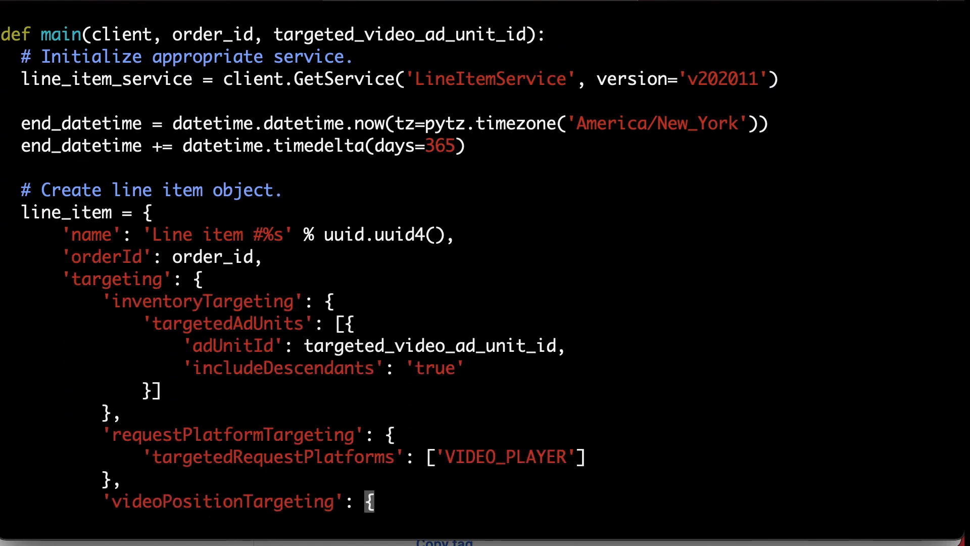
scroll("down", 3)
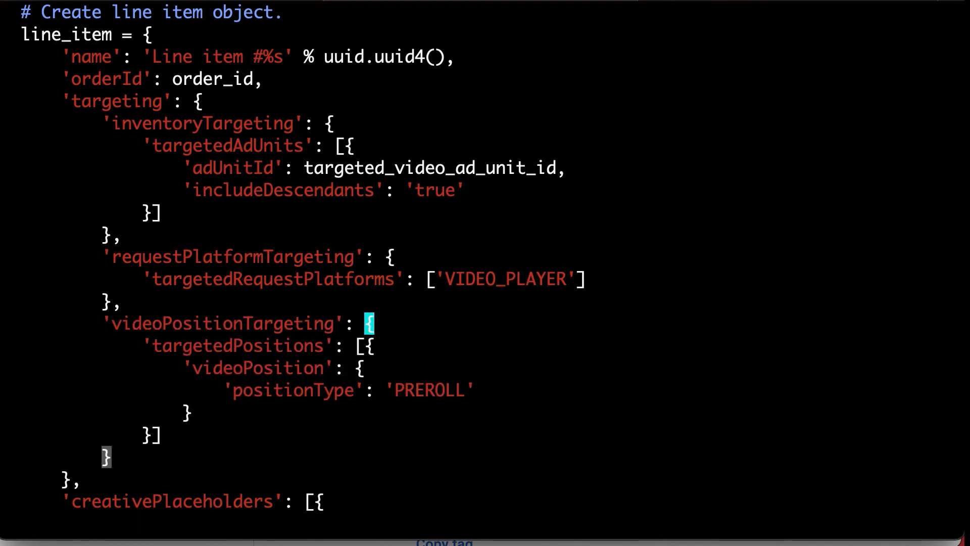
scroll("down", 3)
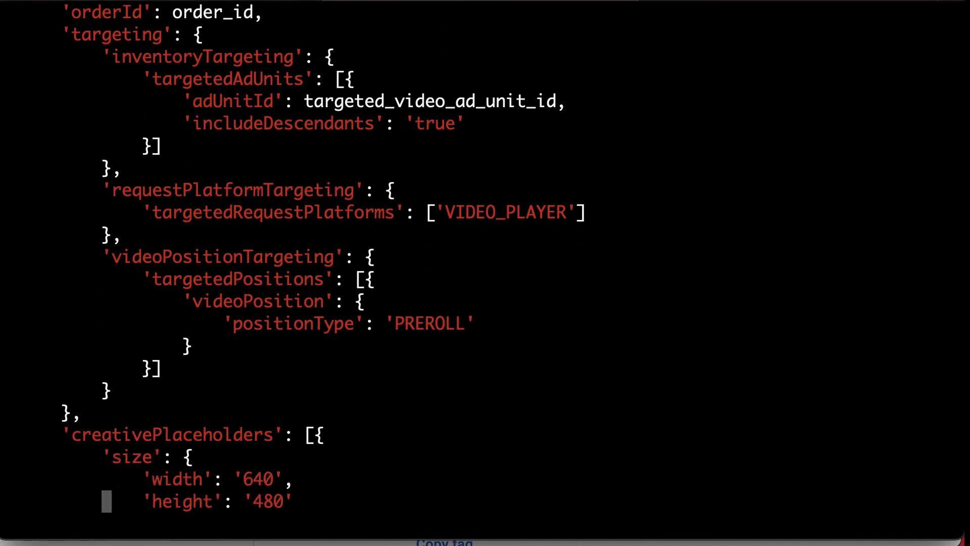
scroll("down", 3)
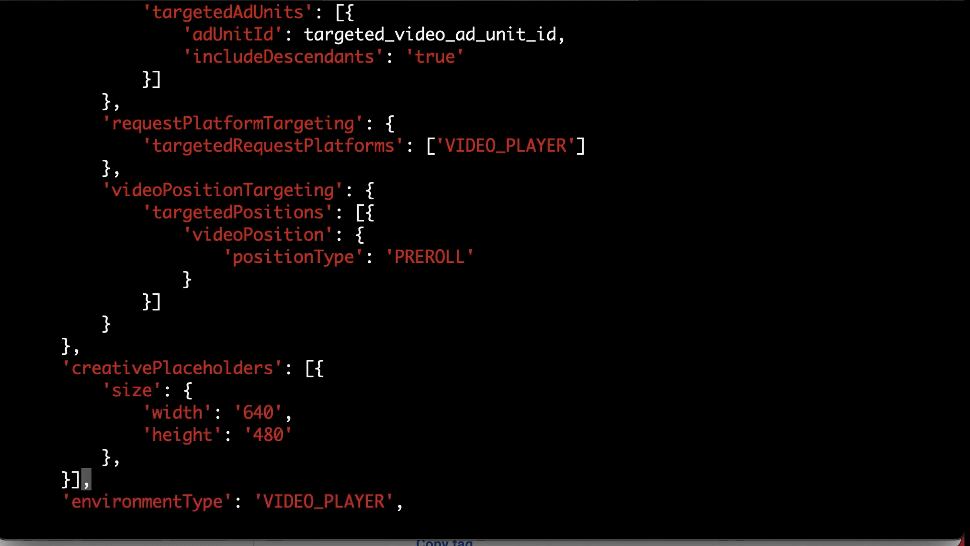
key("V")
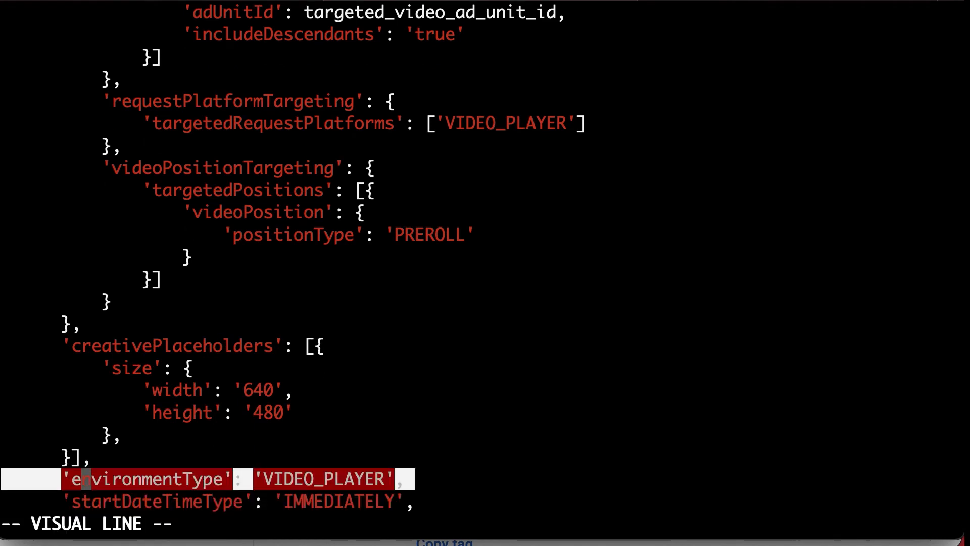
key("Escape")
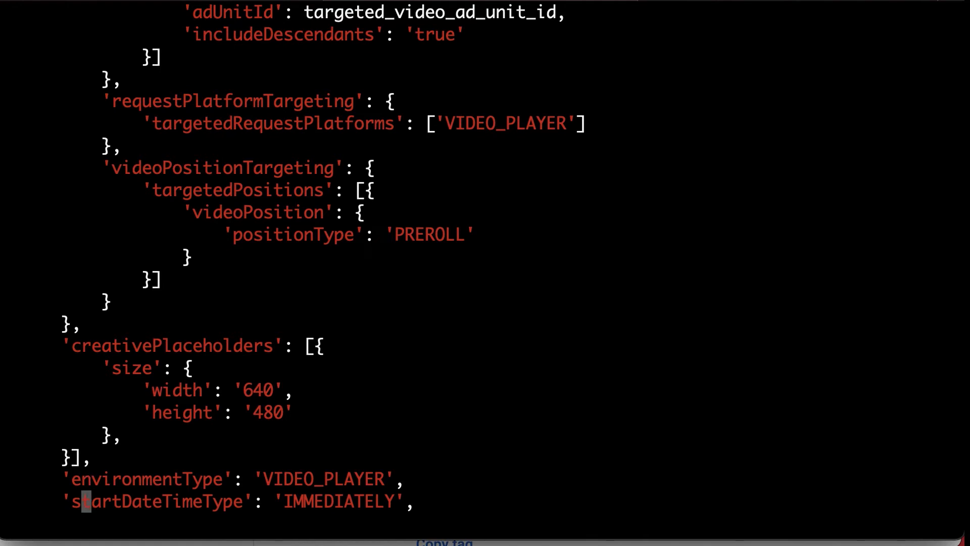
Step: Scroll to the end of the line item script and save it with :wq
scroll("down", 3)
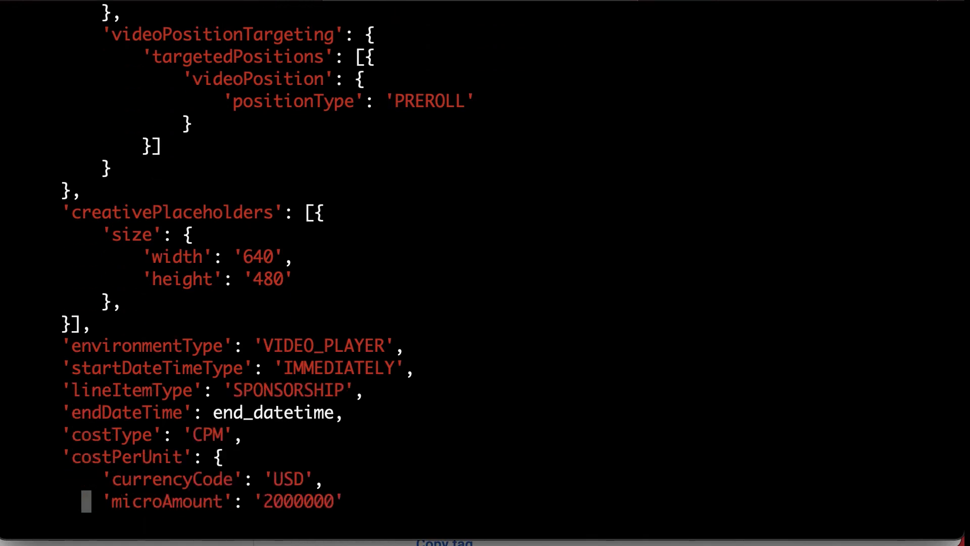
scroll("down", 3)
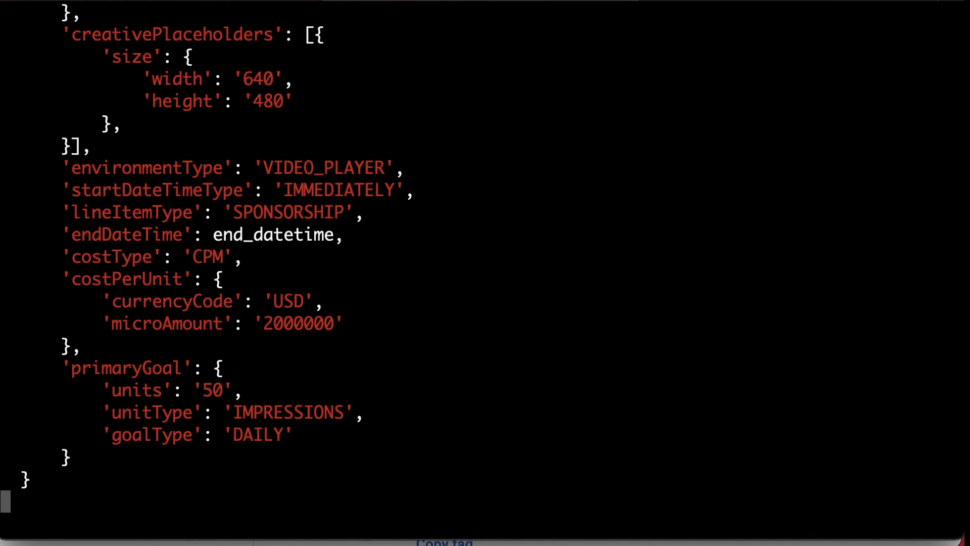
scroll("down", 3)
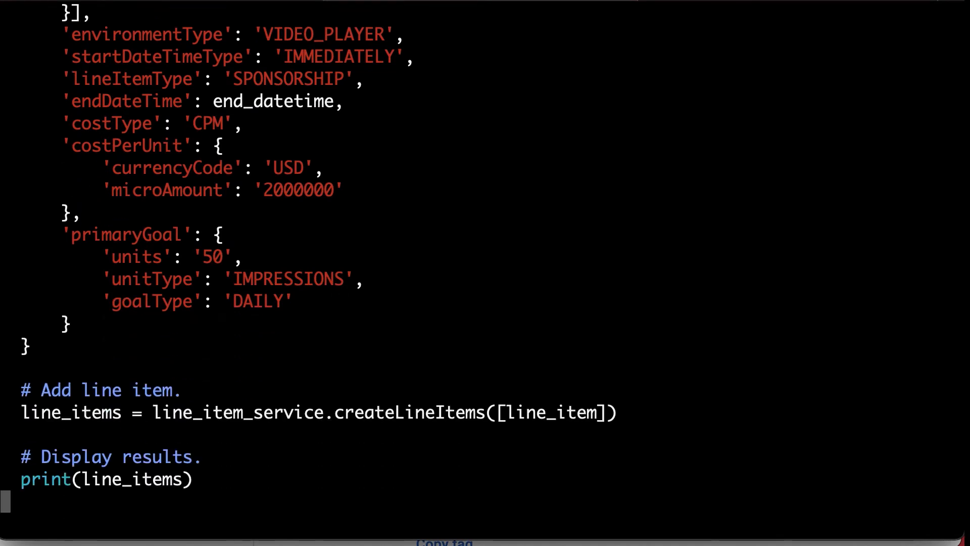
type(":wq")
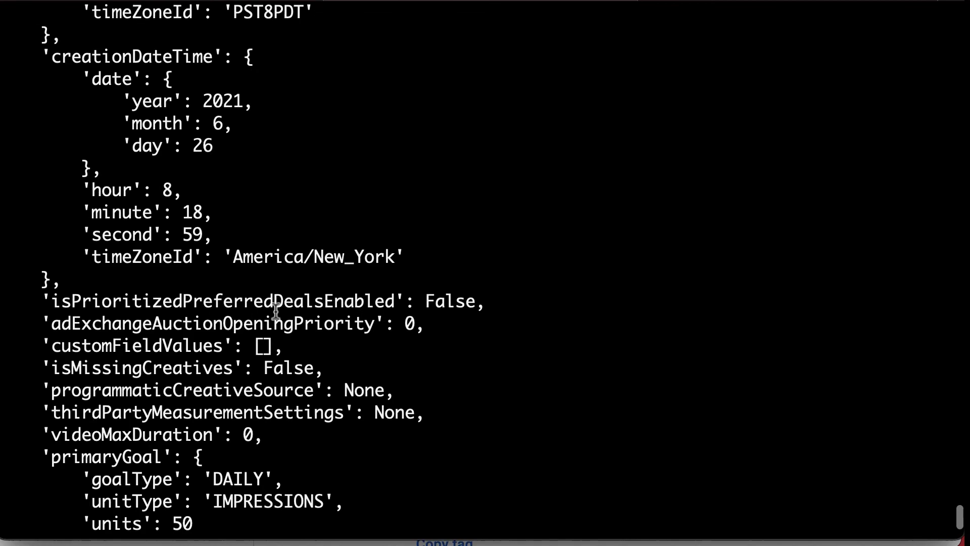
scroll("up", 3)
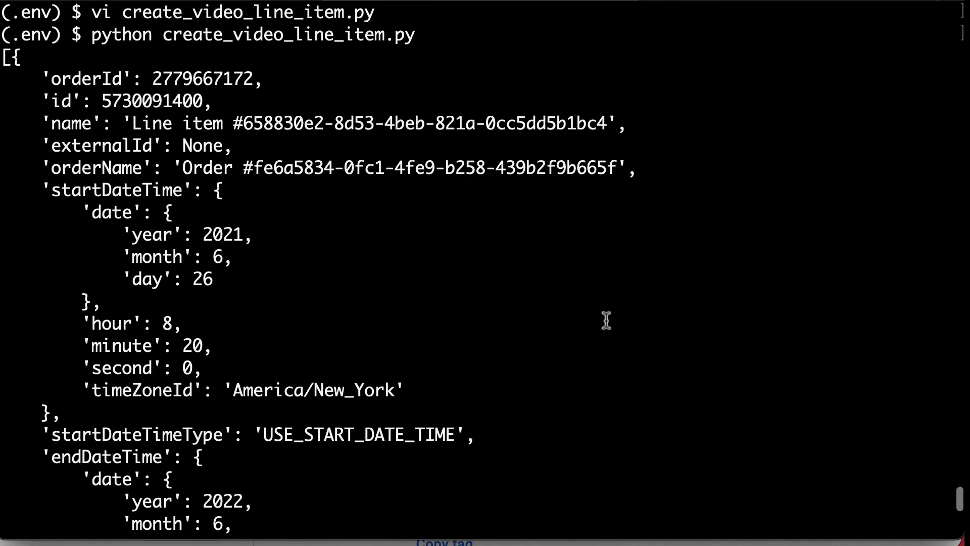
scroll("down", 3)
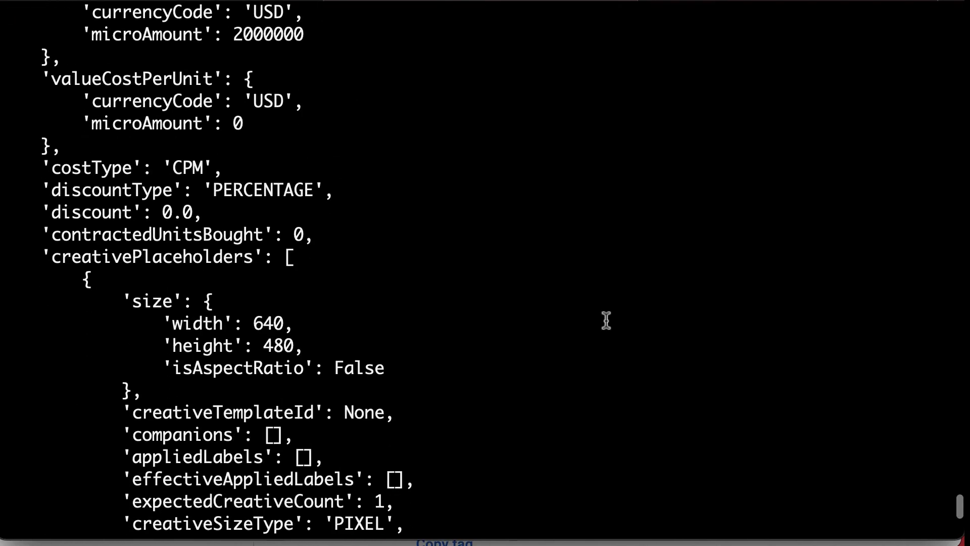
scroll("down", 3)
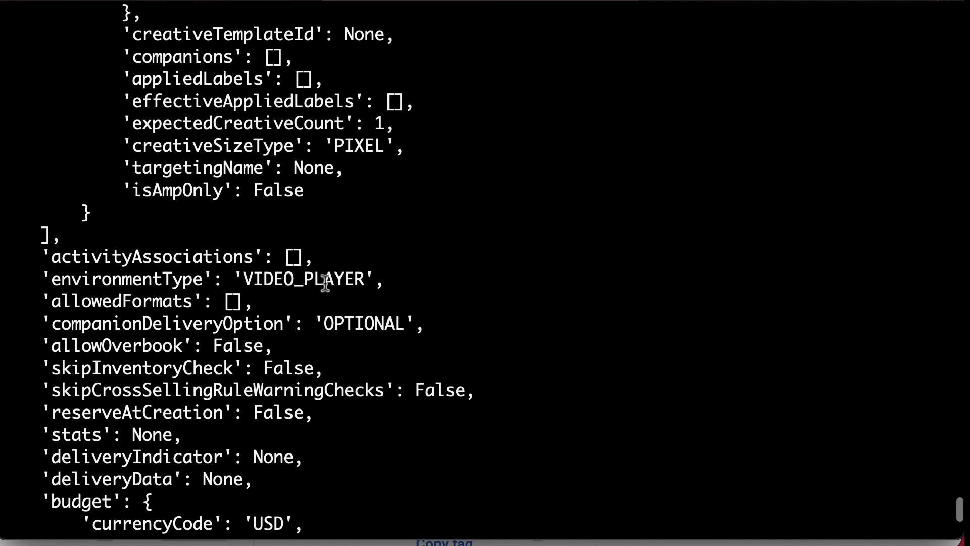
scroll("down", 3)
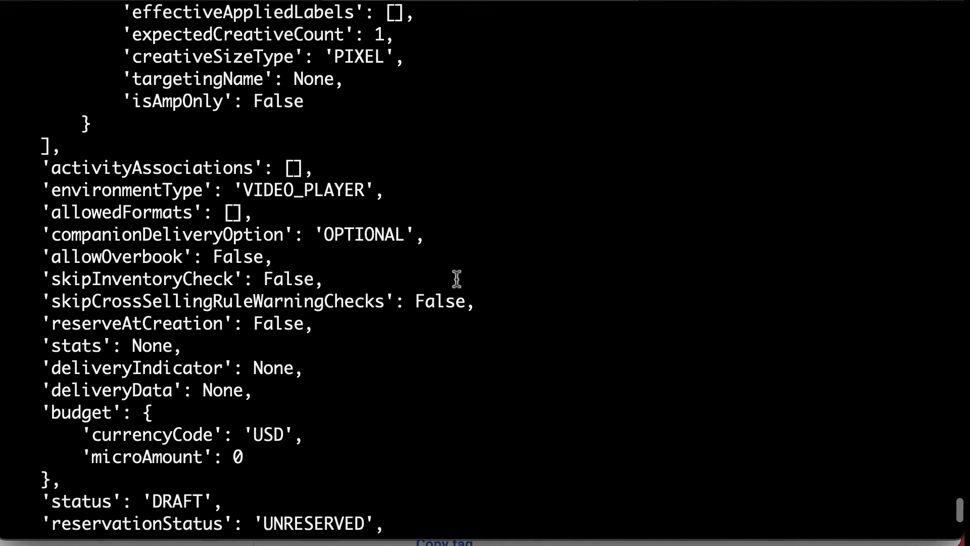
scroll("down", 3)
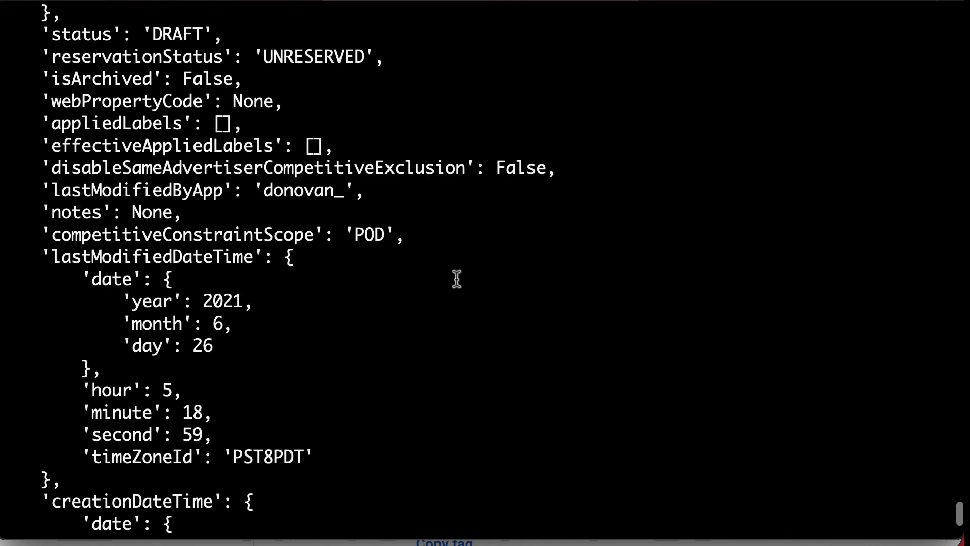
scroll("down", 3)
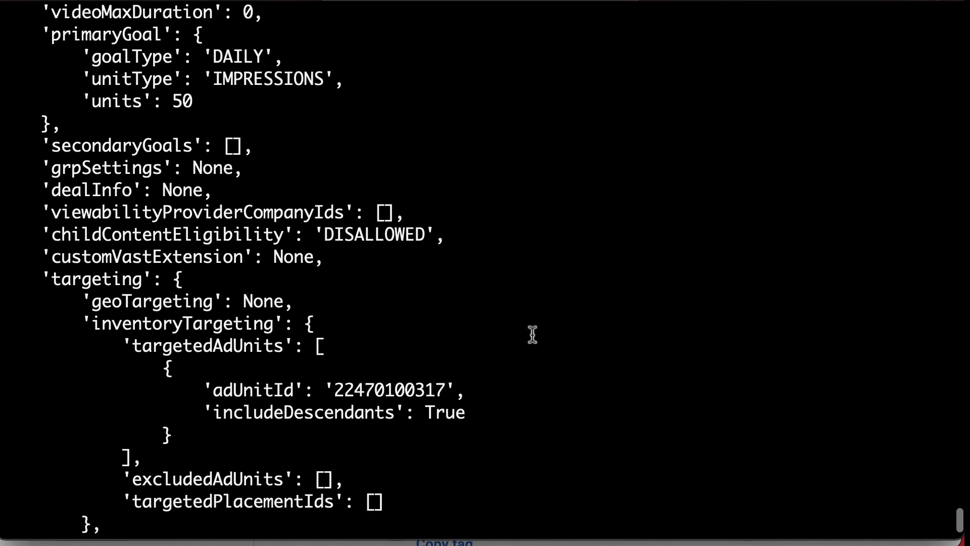
scroll("down", 3)
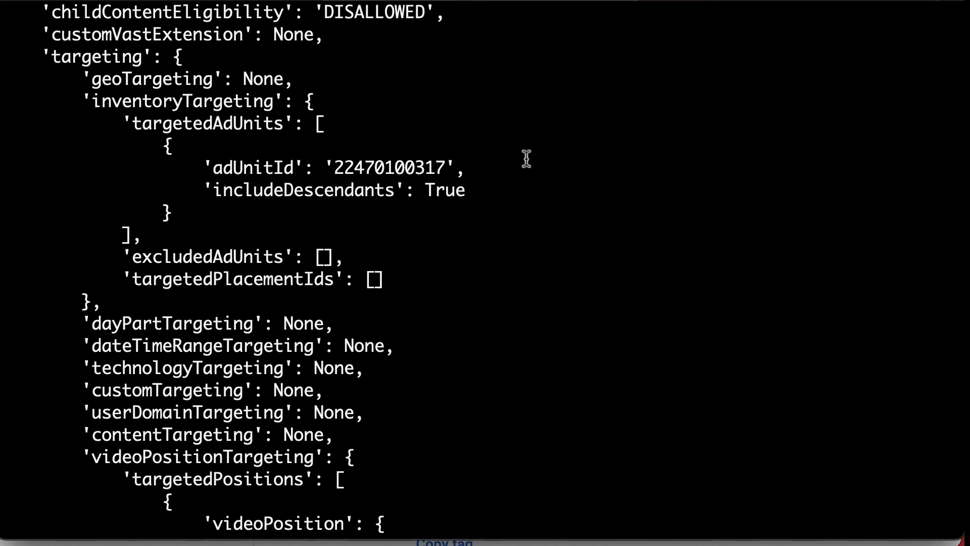
scroll("down", 3)
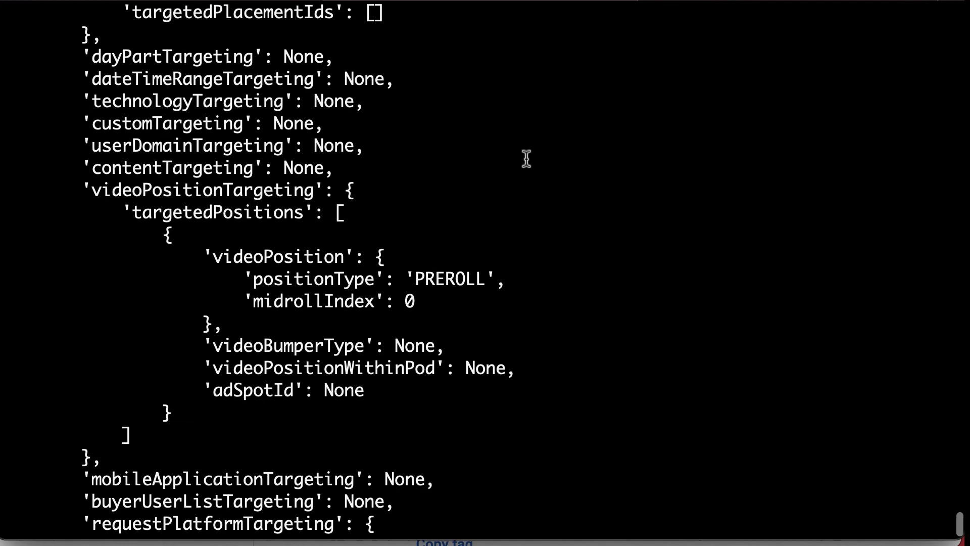
mouse_move(509, 207)
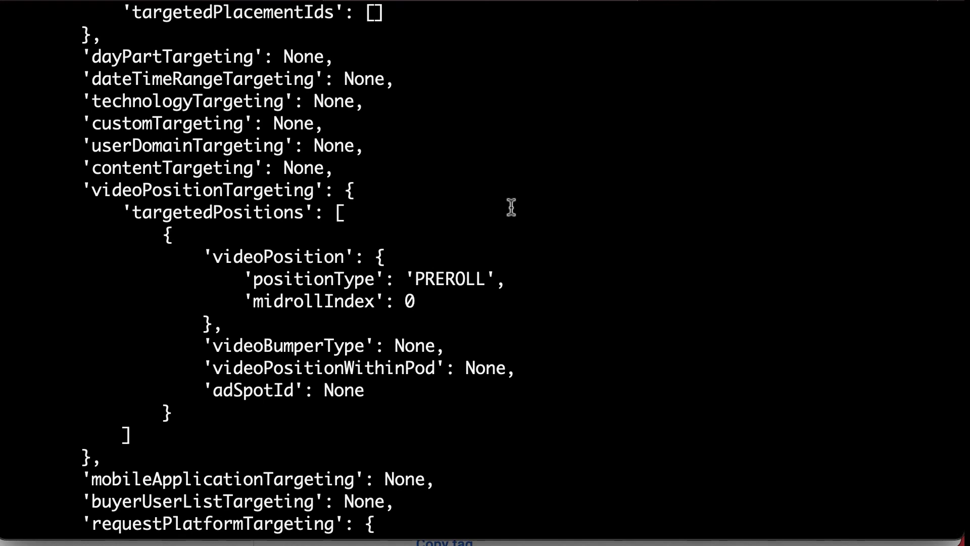
mouse_move(537, 340)
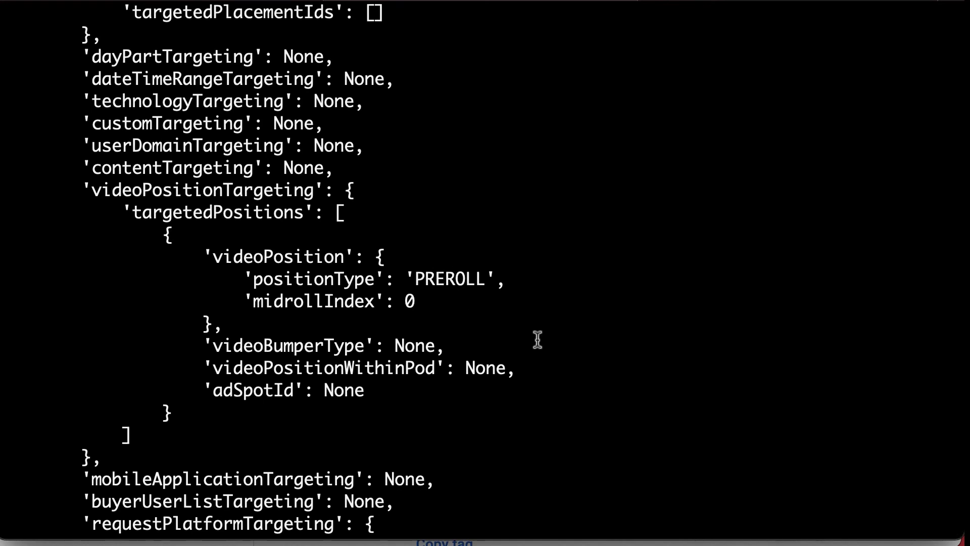
scroll("down", 3)
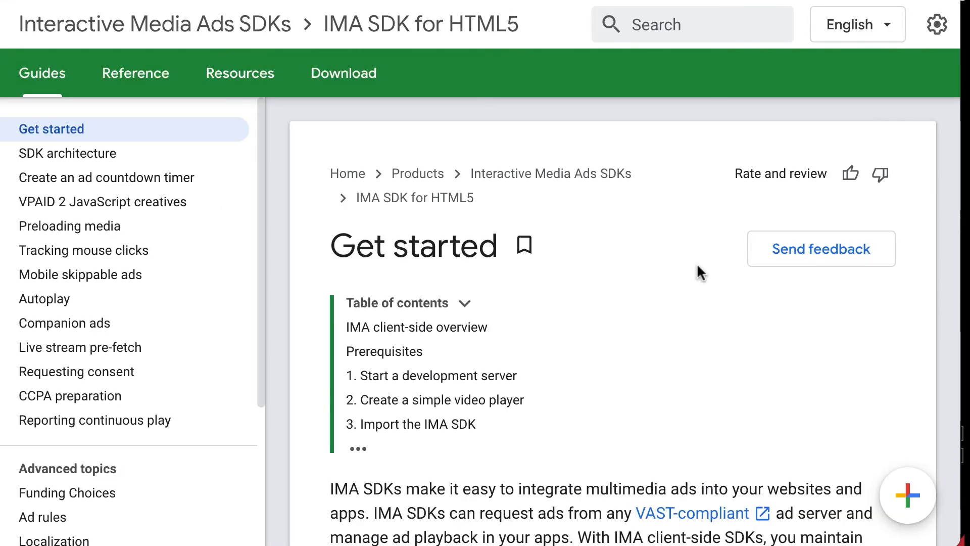
mouse_move(375, 28)
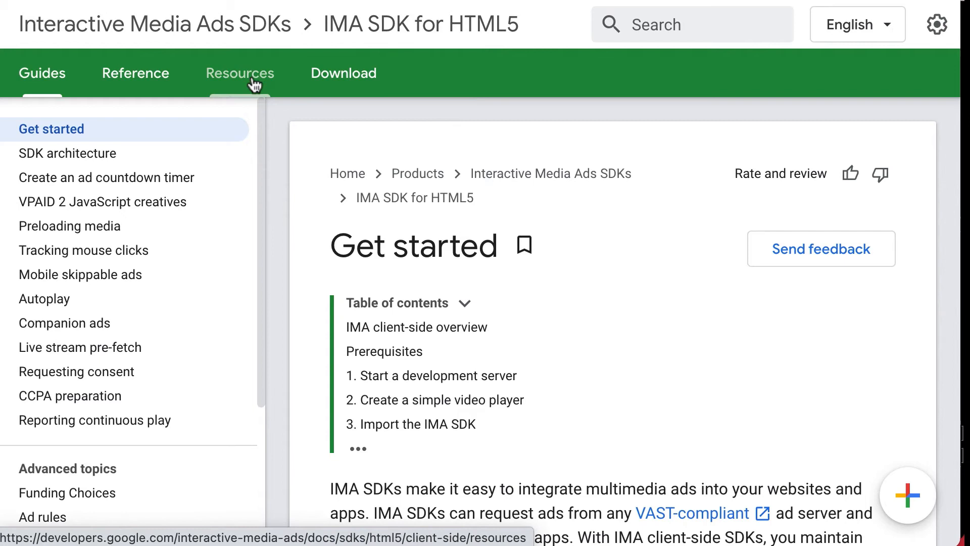
Step: Go from IMA SDK resources to the IMA sample tags page and scroll the tag list
left_click(240, 73)
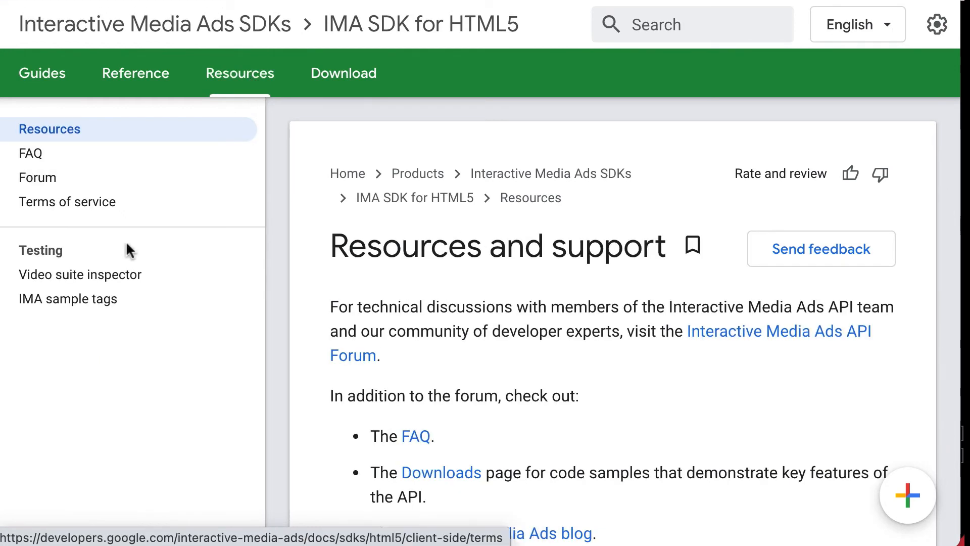
left_click(68, 298)
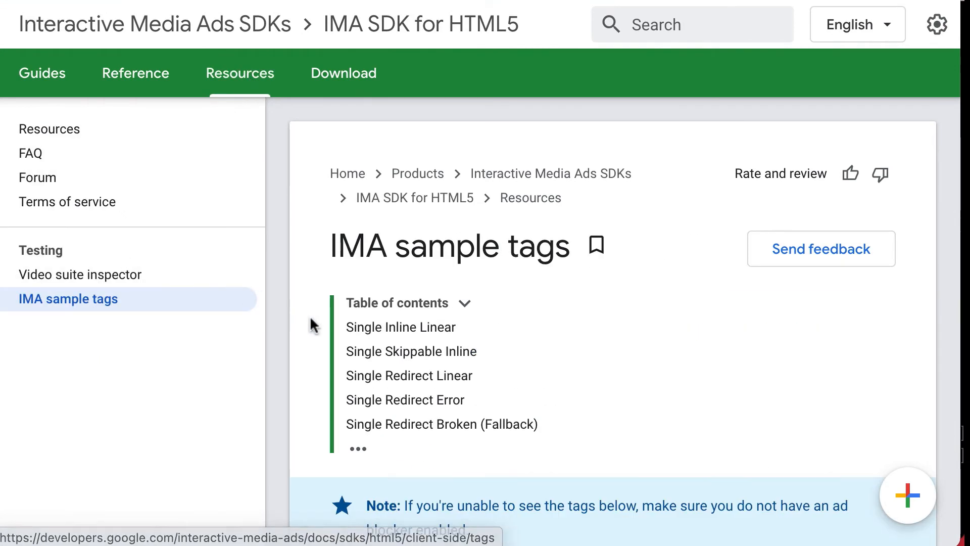
scroll("down", 3)
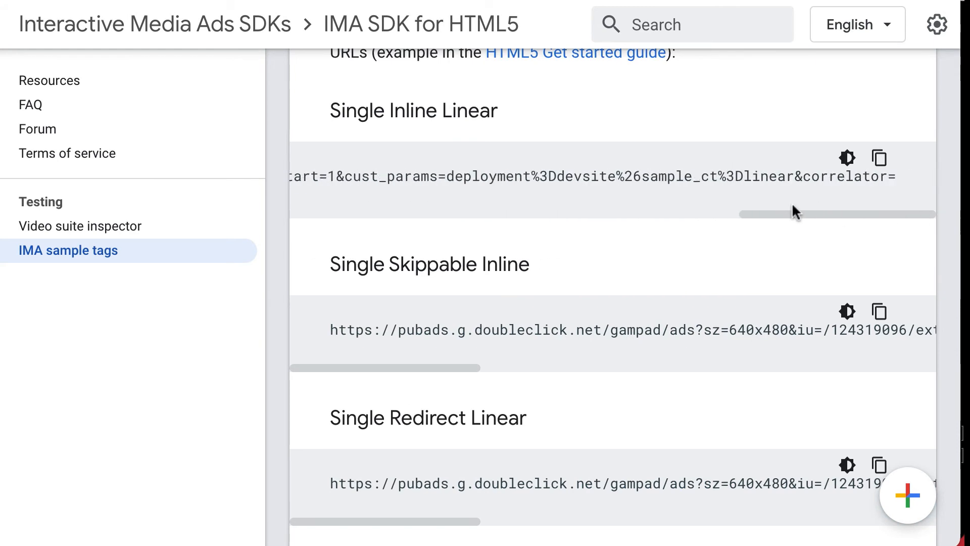
mouse_move(879, 160)
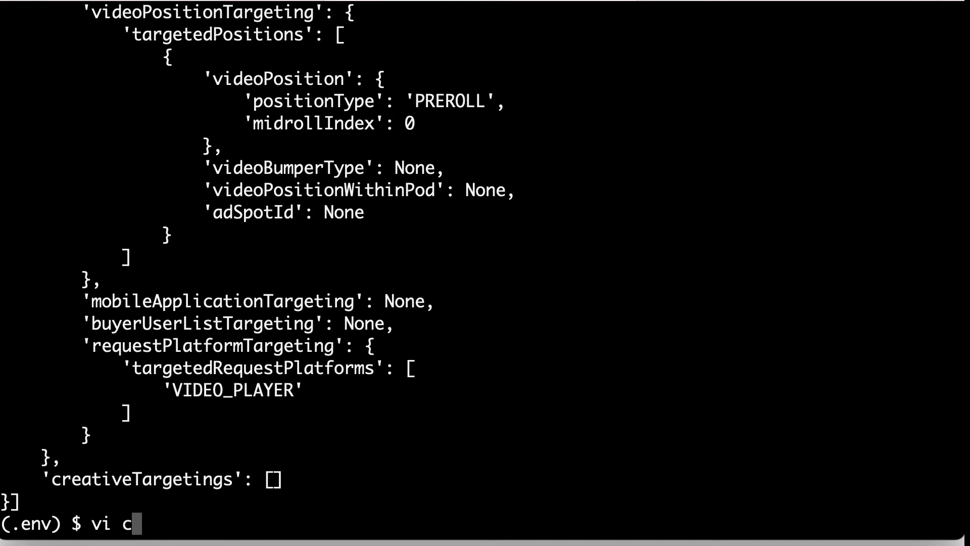
type("reate_video_vas")
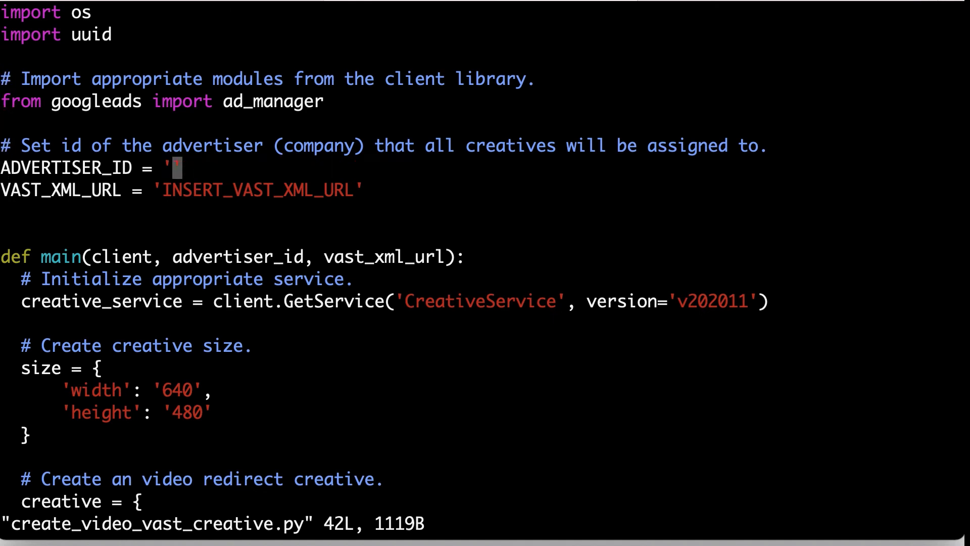
type("4431494797")
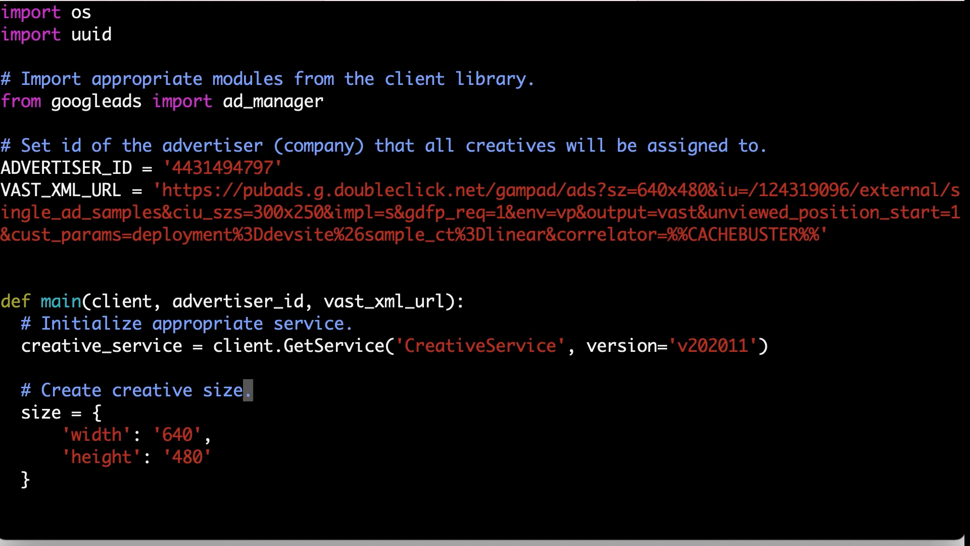
left_click(23, 478)
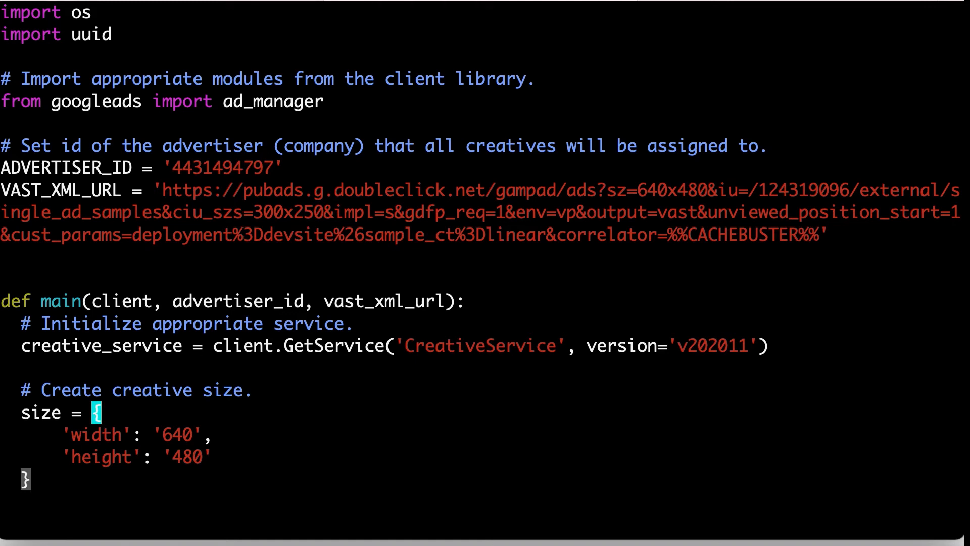
scroll("down", 3)
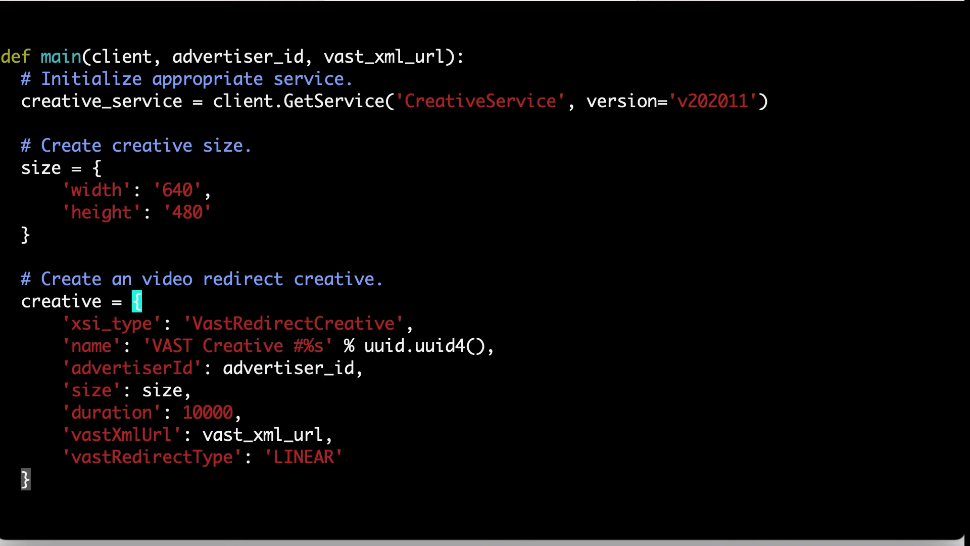
scroll("down", 3)
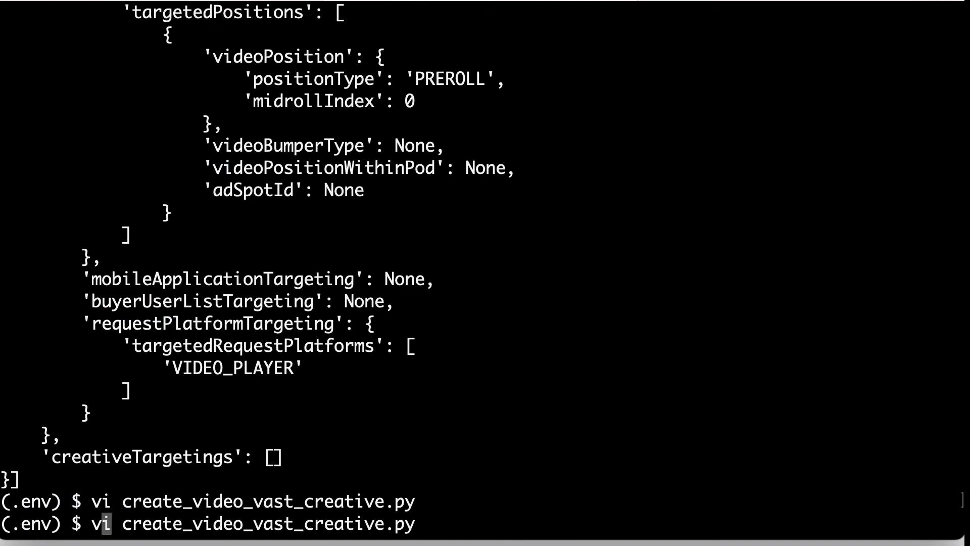
key("Return")
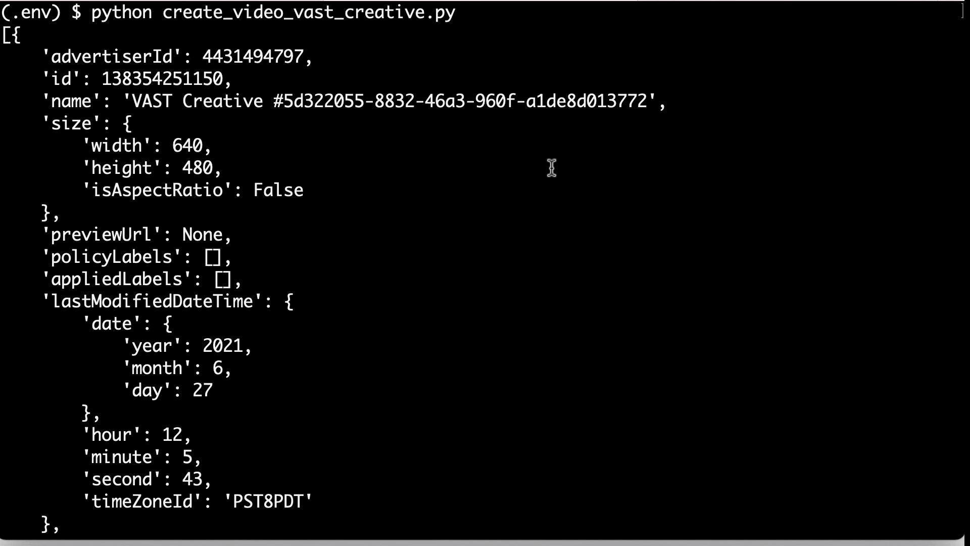
mouse_move(247, 73)
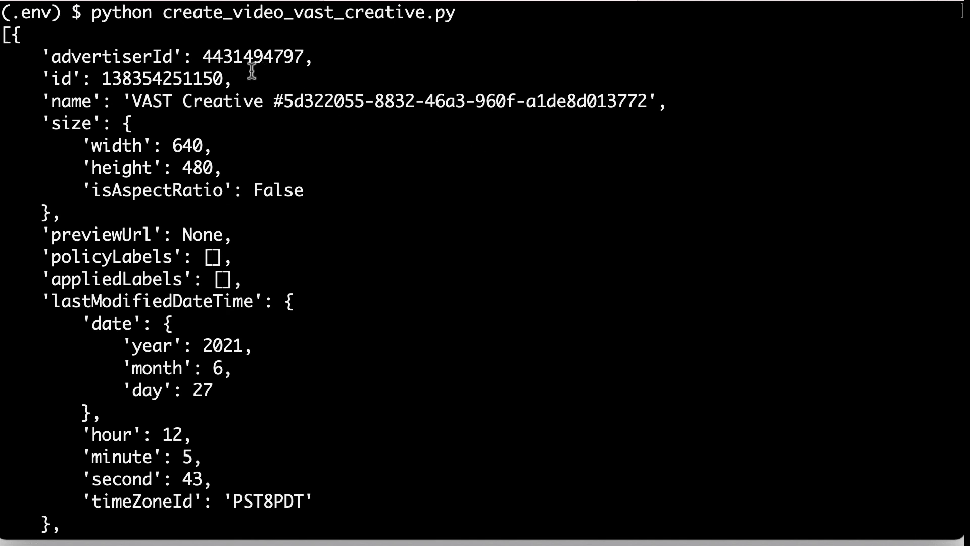
mouse_move(284, 166)
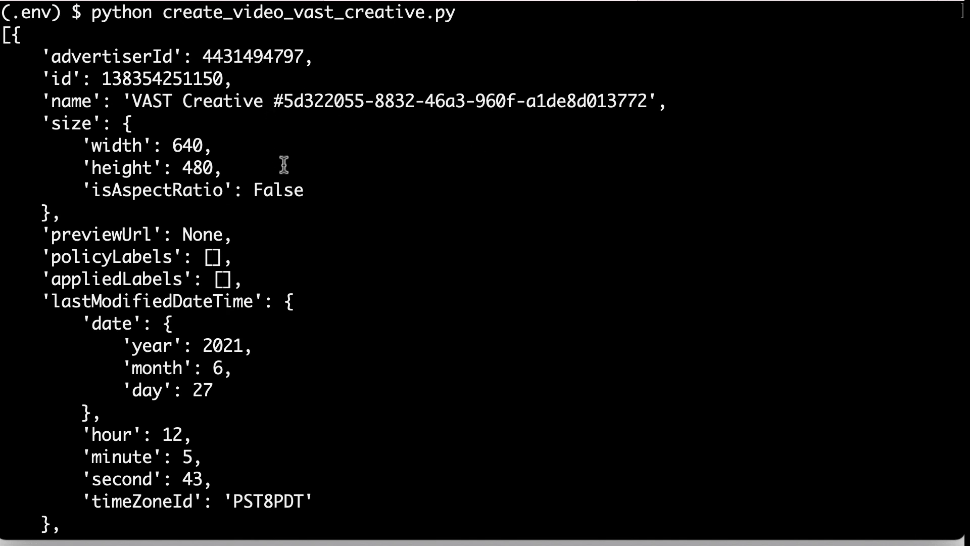
scroll("down", 3)
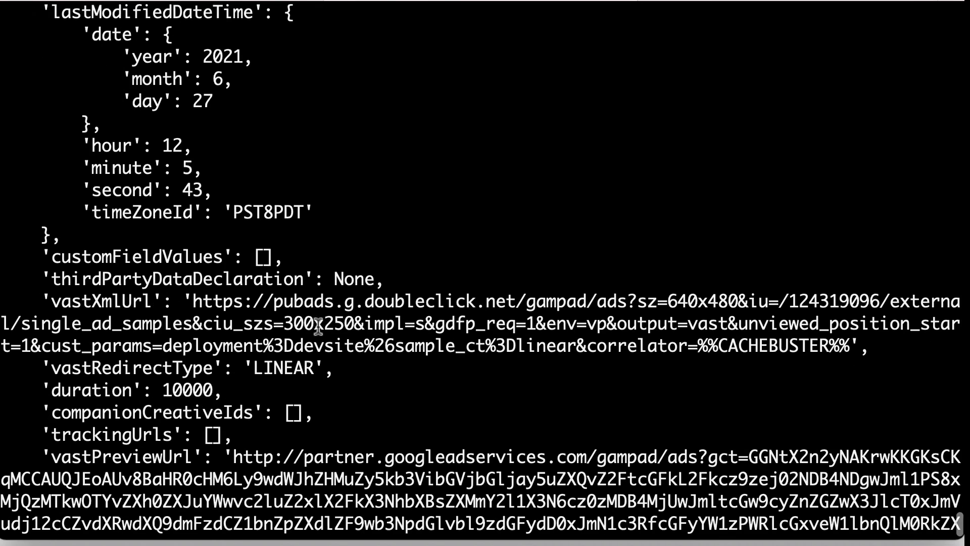
scroll("down", 3)
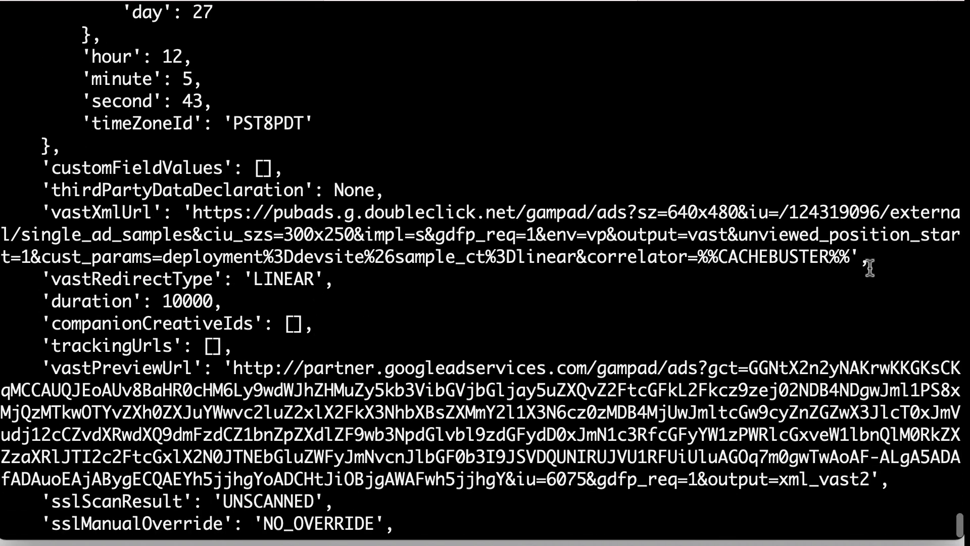
mouse_move(389, 273)
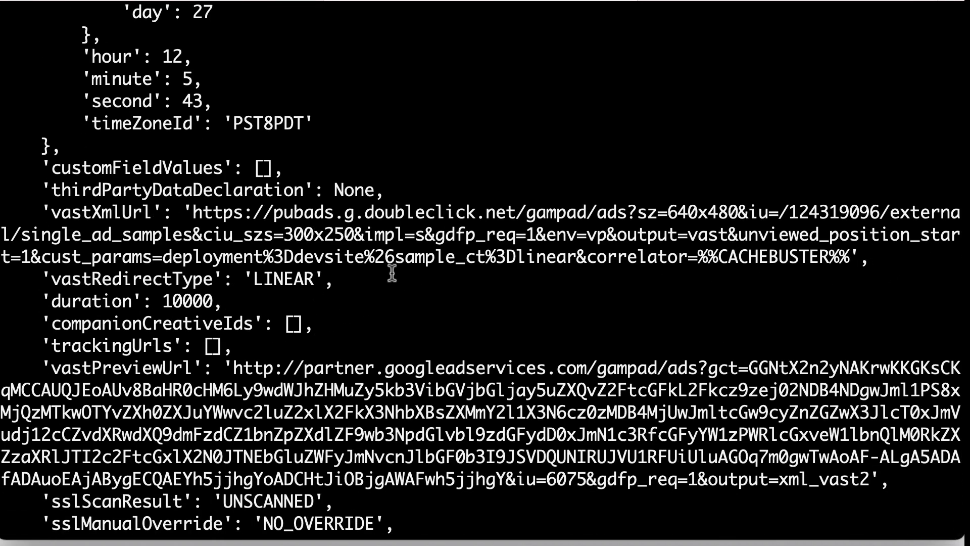
mouse_move(226, 302)
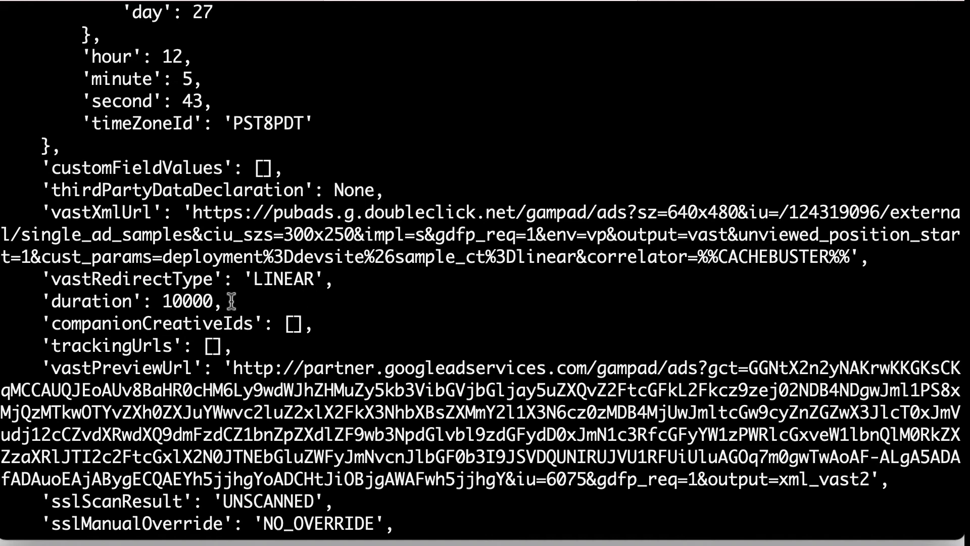
scroll("down", 3)
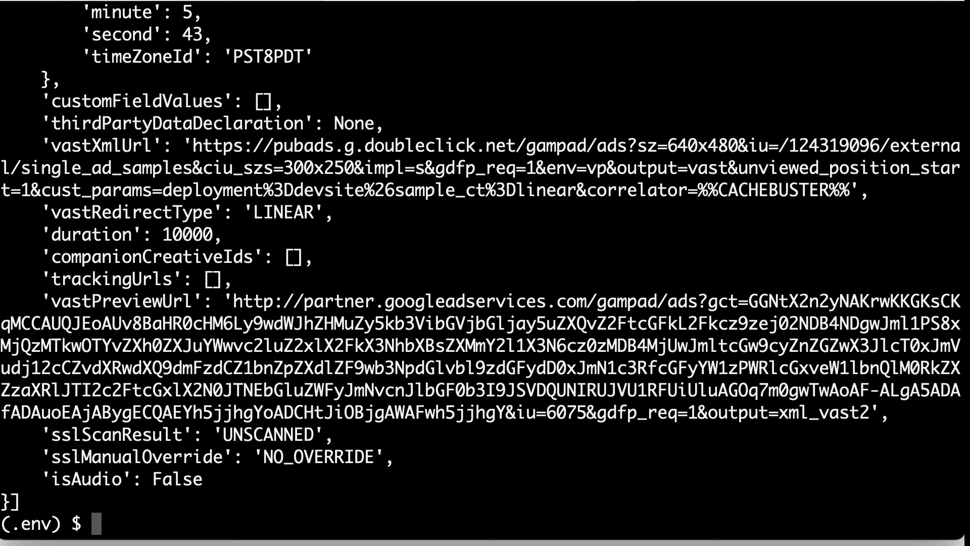
type("vi cre")
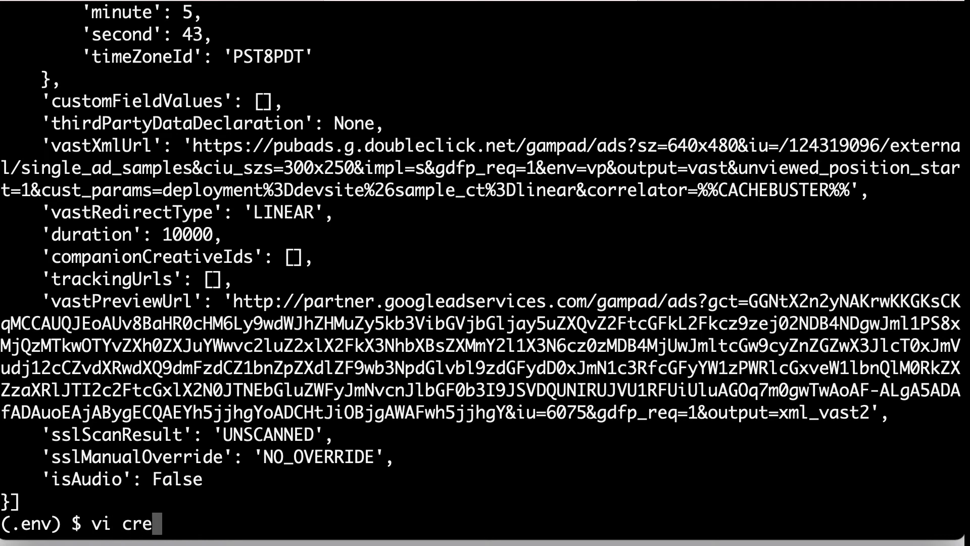
type("ate_video_lica.py")
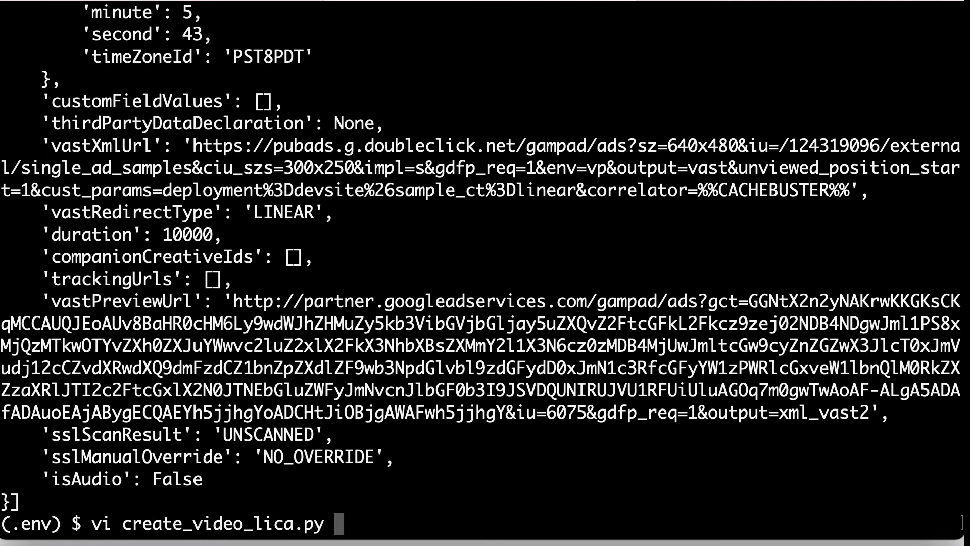
key("Return")
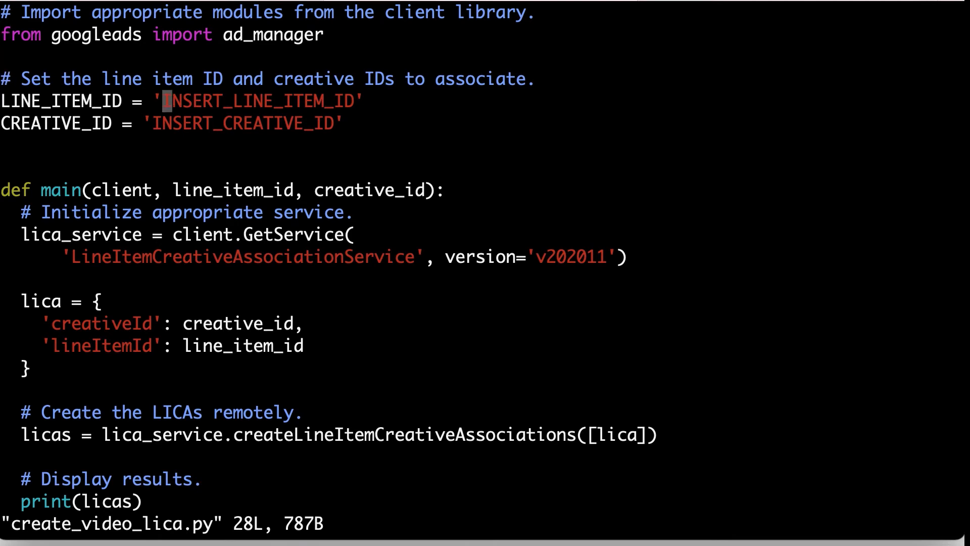
type("5730091400'")
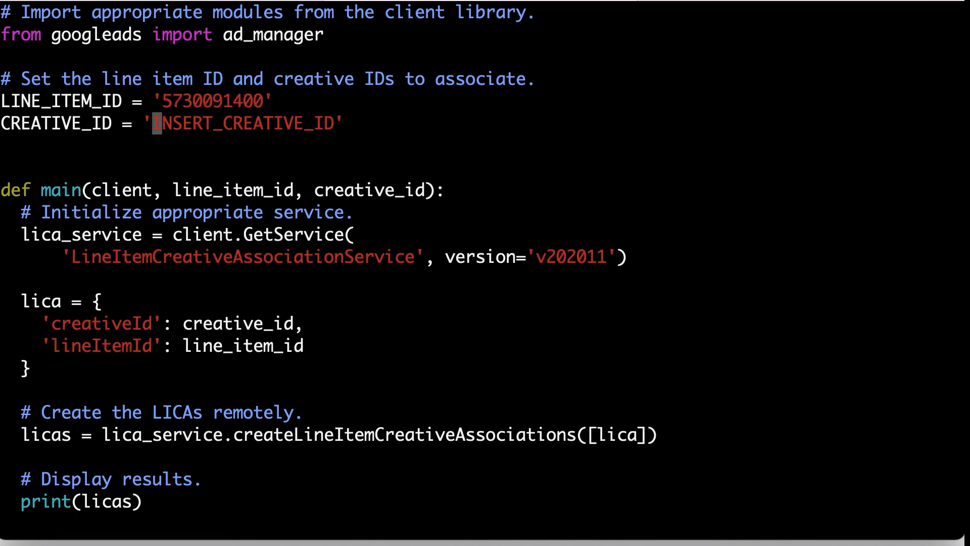
type("138354251150")
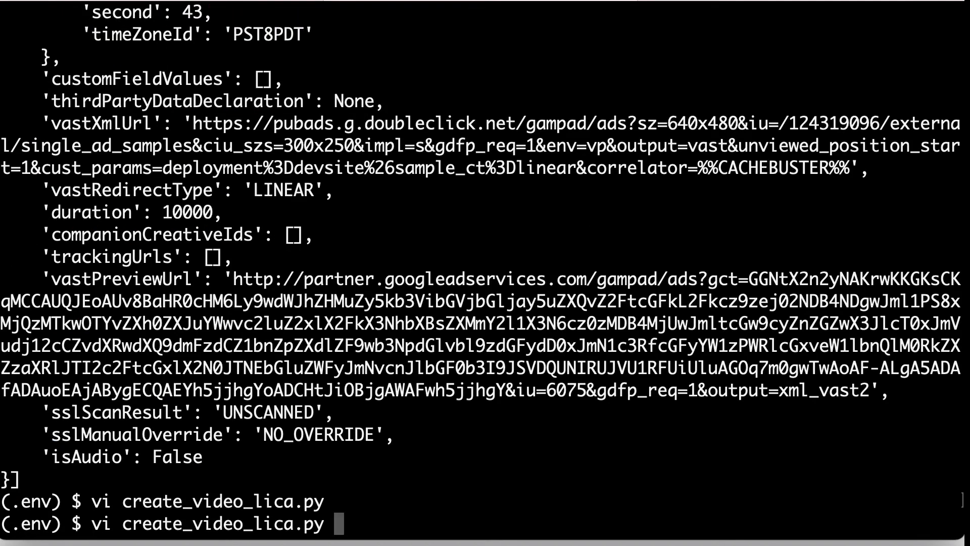
type("python create_video_lica.py")
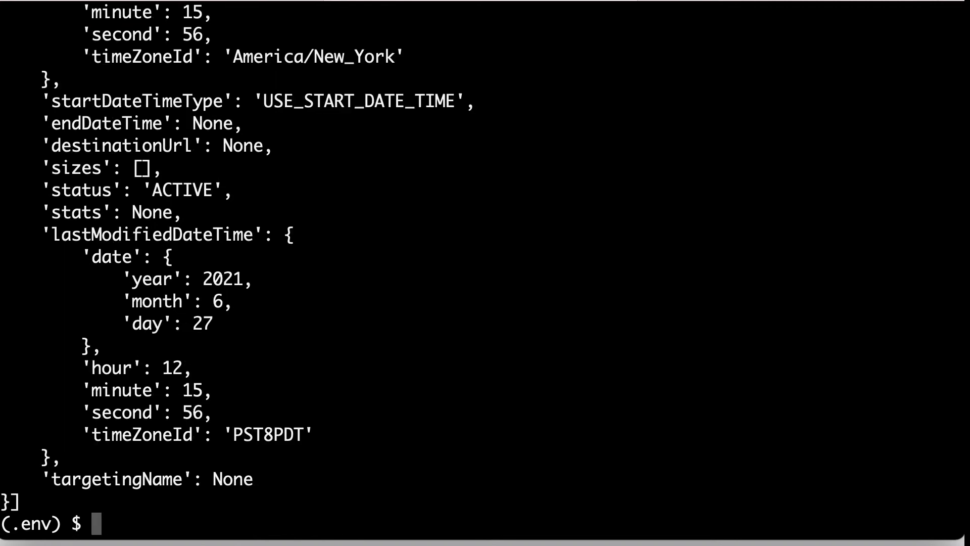
mouse_move(530, 62)
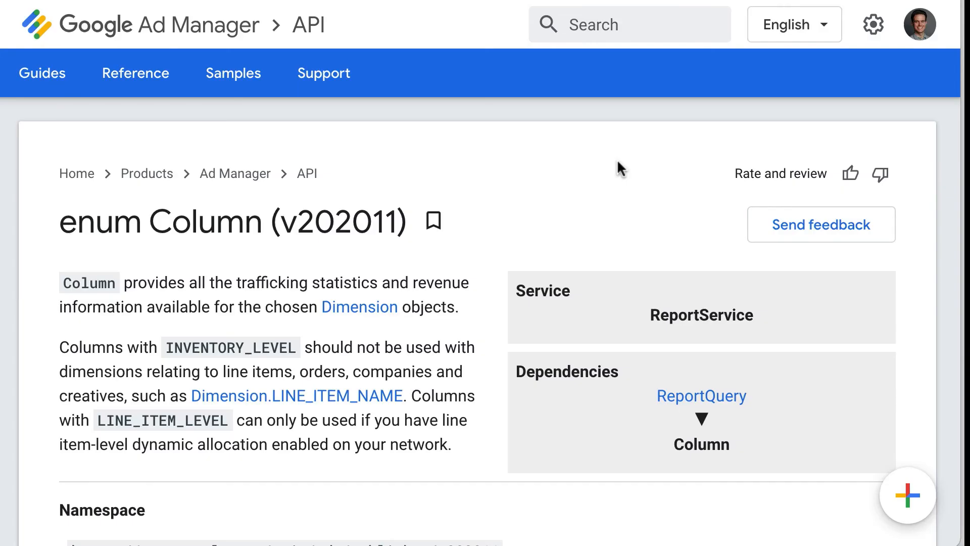
Step: Filter the Column enum by 'VIDEO_VIEWERSHIP' and read through the matching metric descriptions
scroll("down", 3)
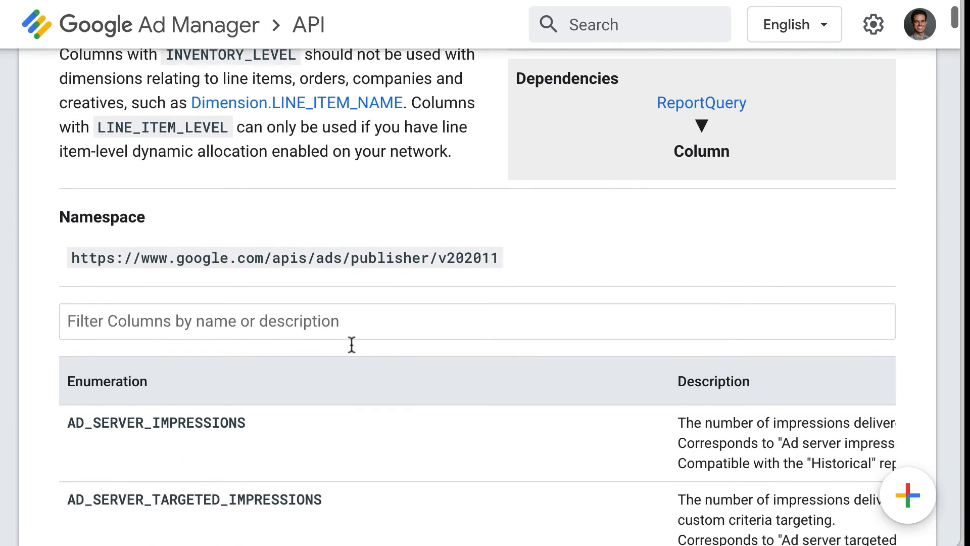
type("VIDEO_VIEWERSHIP")
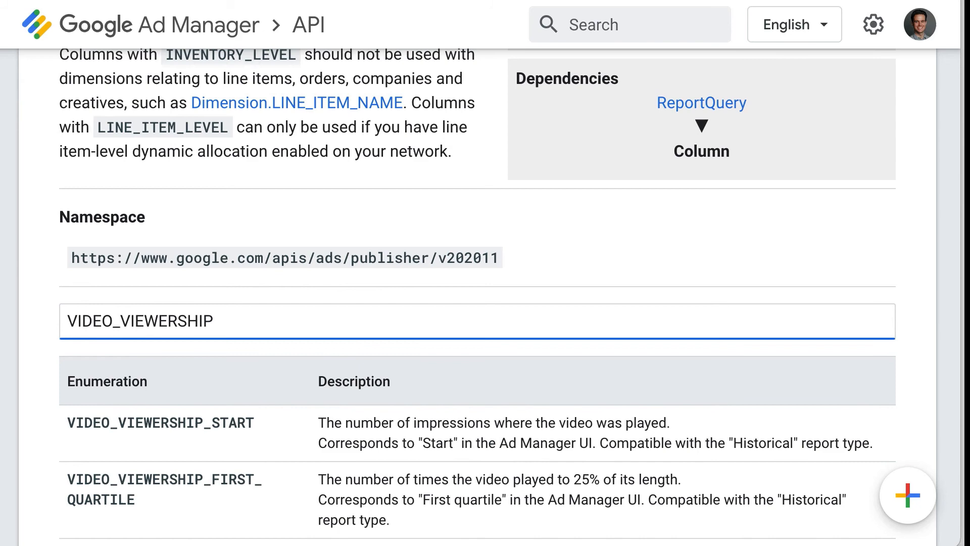
scroll("down", 3)
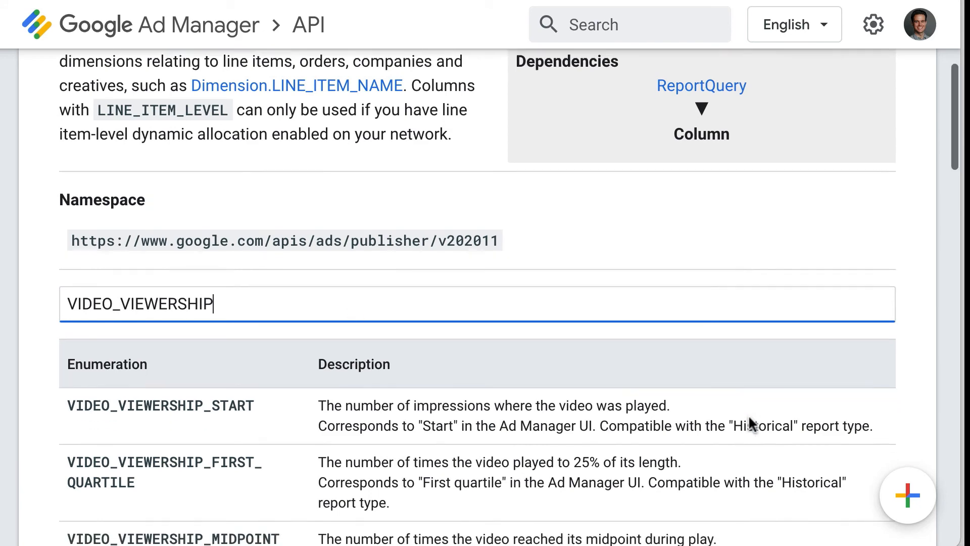
scroll("down", 3)
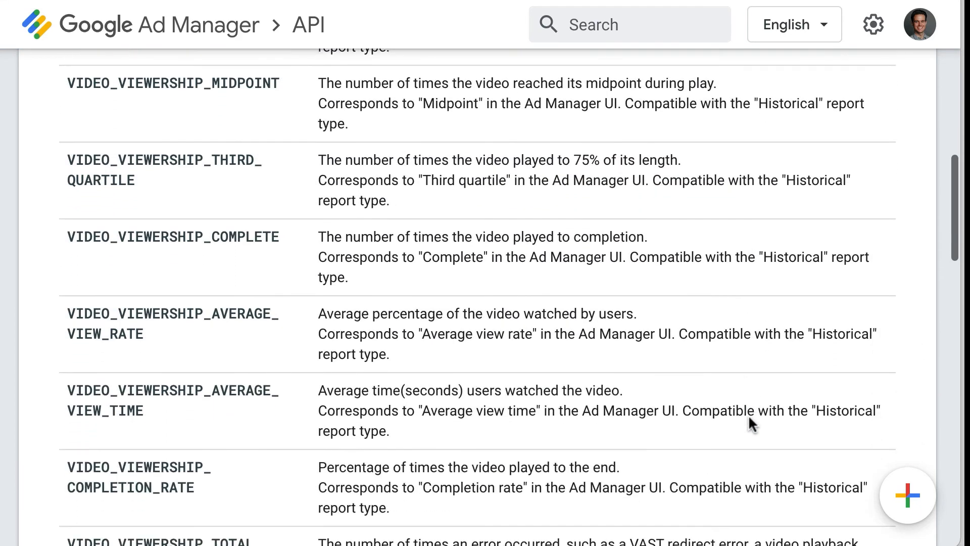
scroll("down", 3)
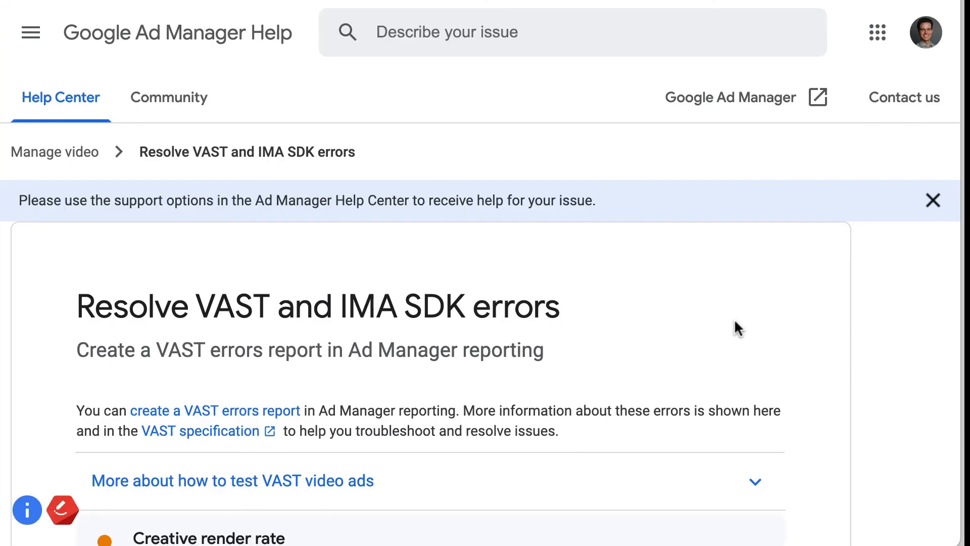
mouse_move(631, 305)
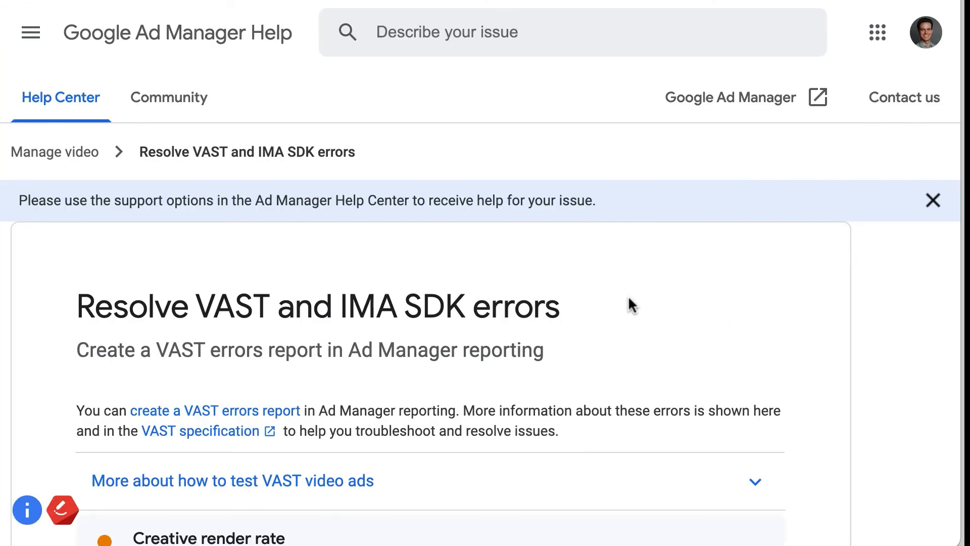
mouse_move(595, 312)
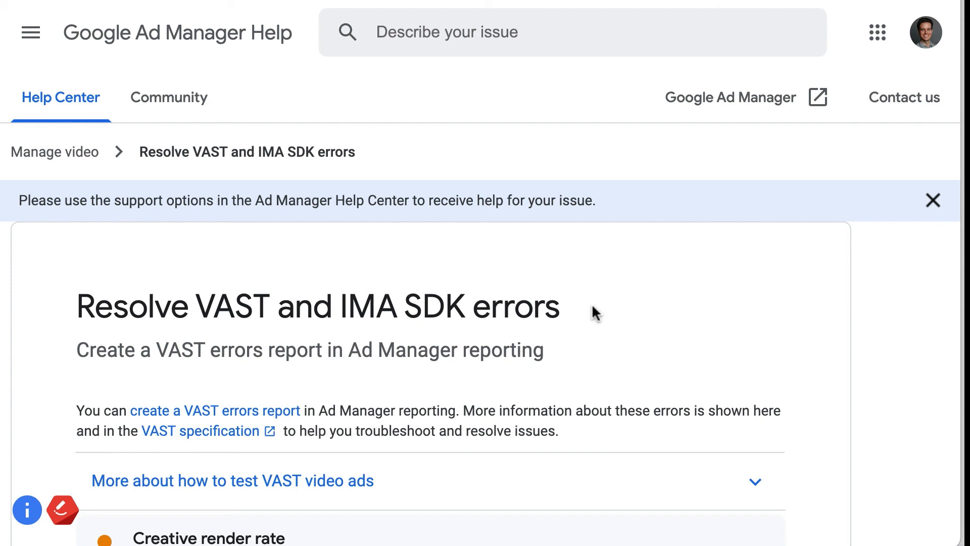
mouse_move(628, 356)
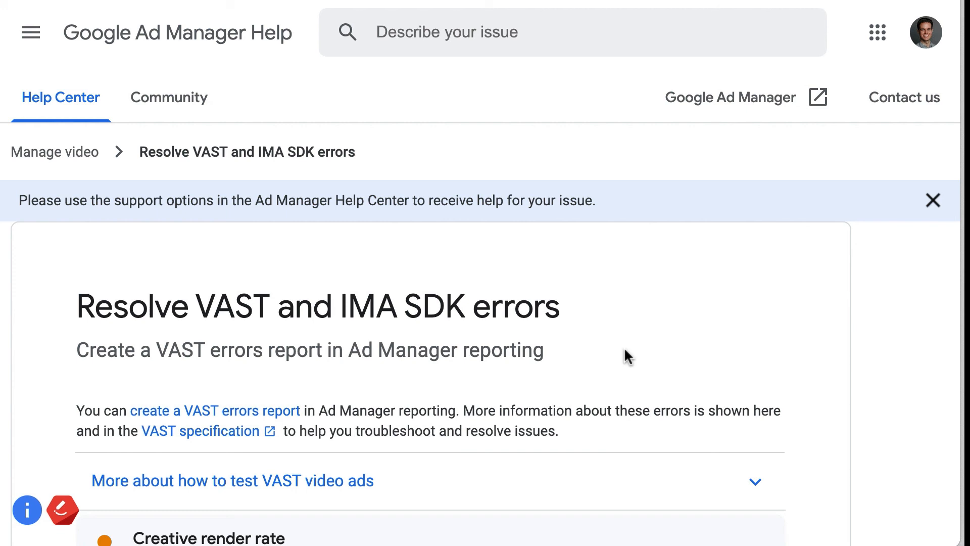
mouse_move(664, 364)
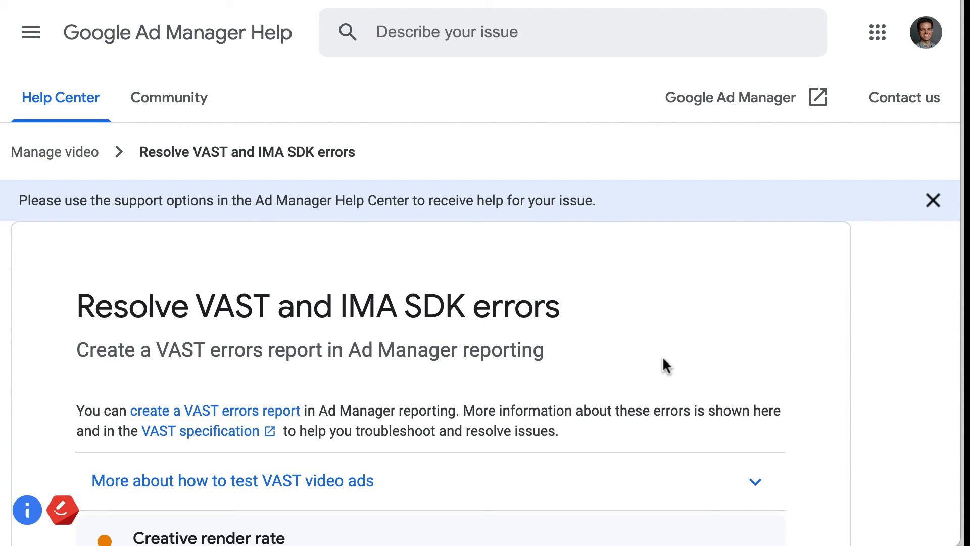
Step: Expand '100 VAST XML parsing error' in the VAST errors list to show its cause and fix
scroll("down", 3)
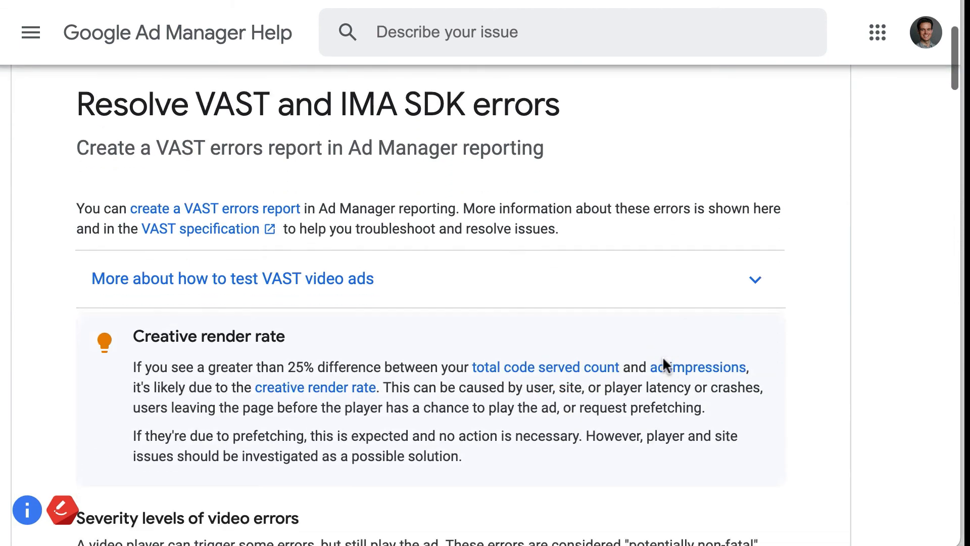
scroll("down", 3)
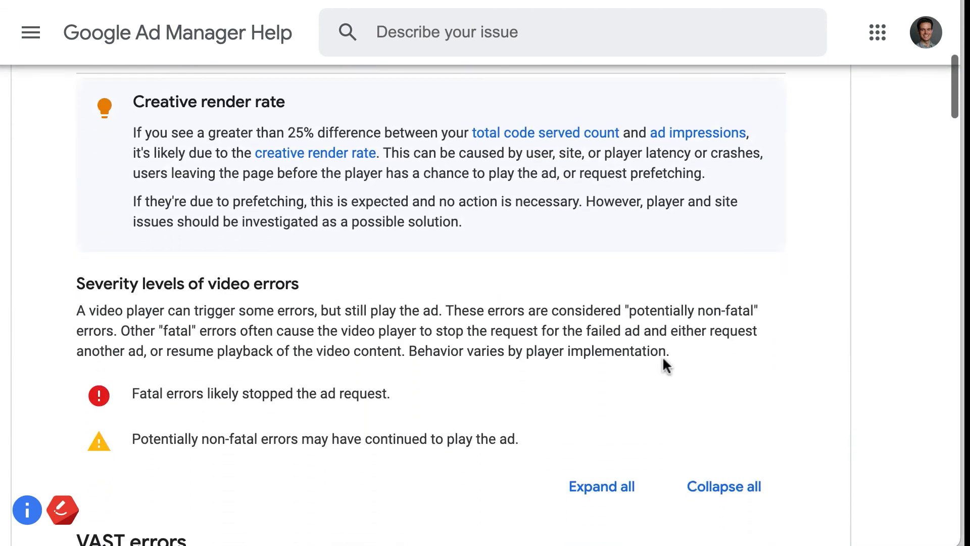
scroll("down", 3)
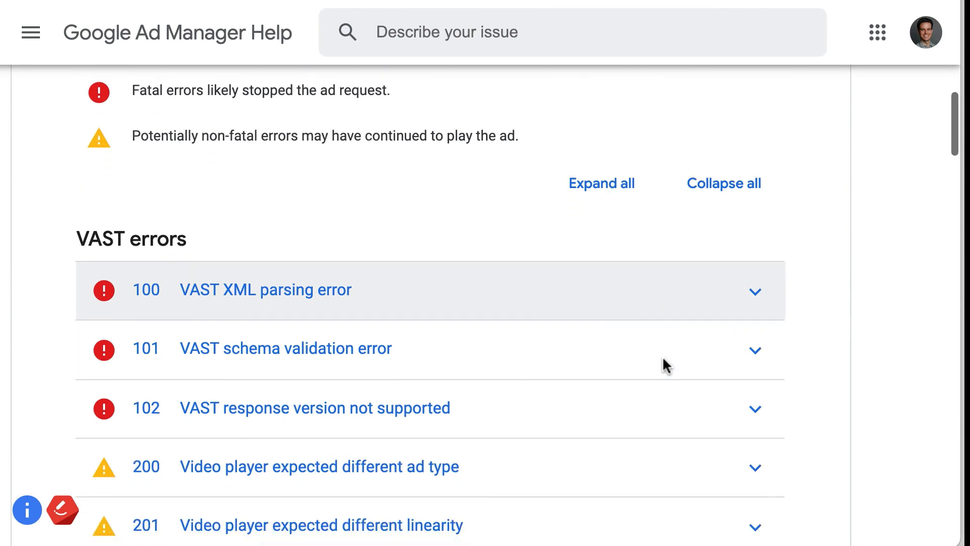
scroll("down", 3)
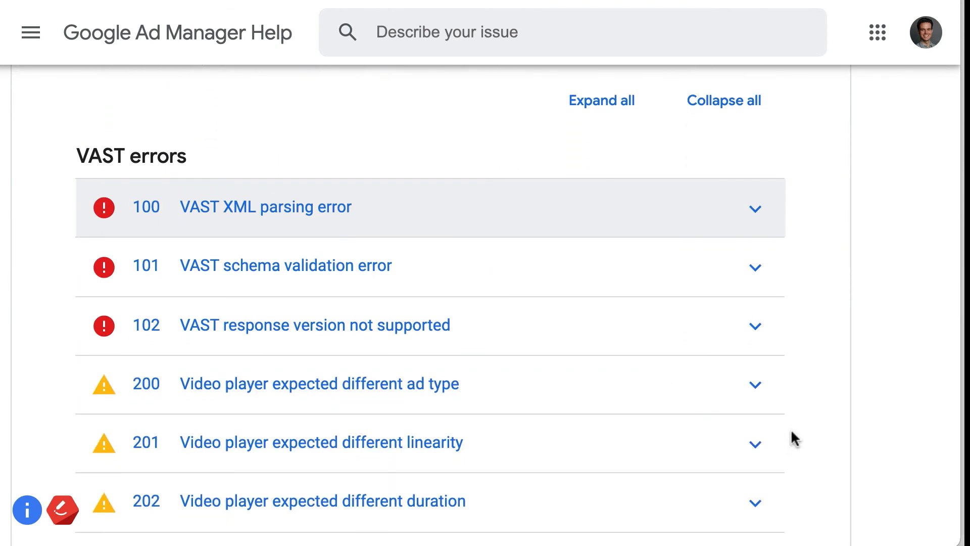
mouse_move(760, 216)
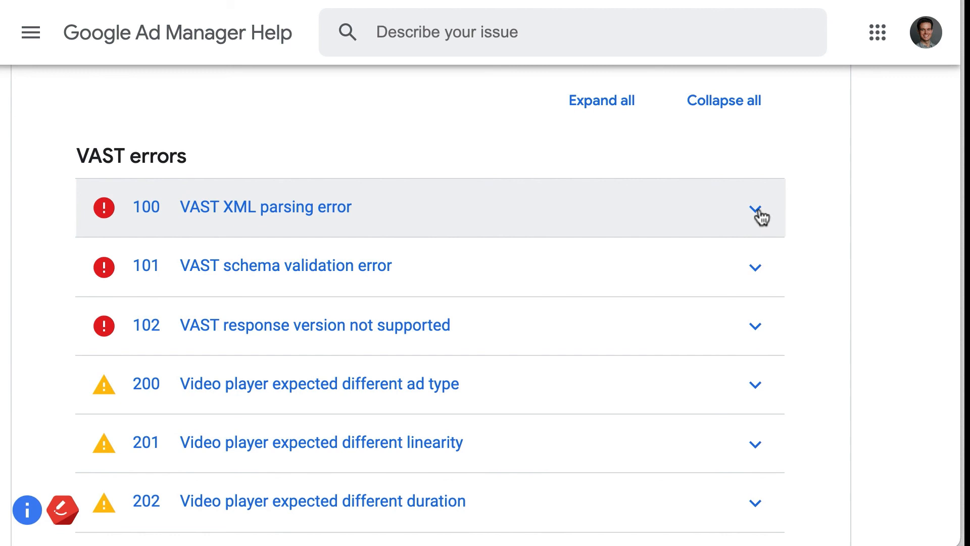
left_click(755, 207)
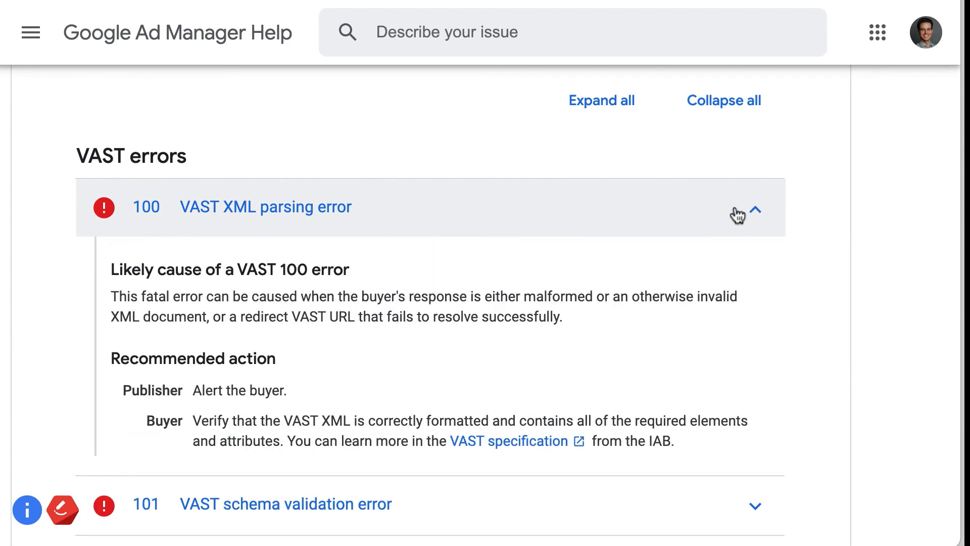
mouse_move(391, 268)
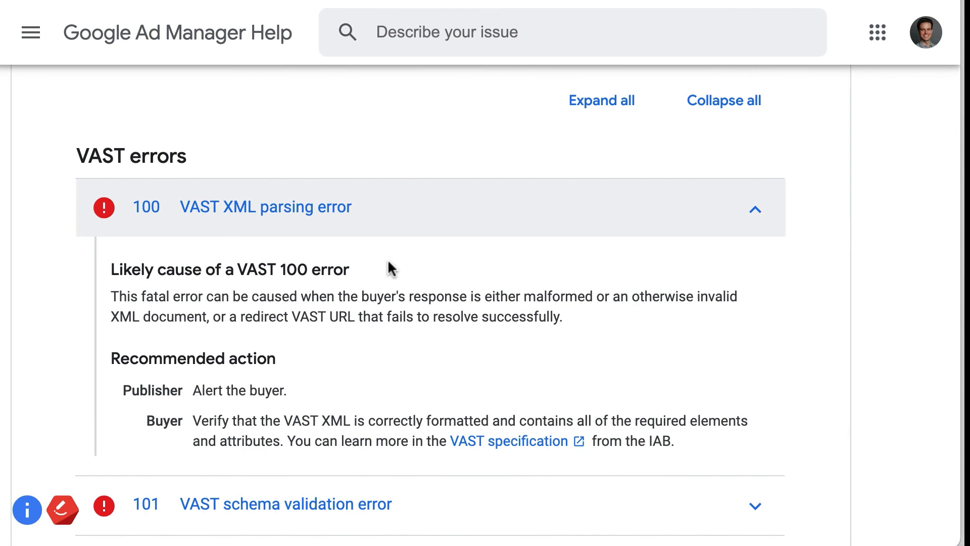
mouse_move(321, 381)
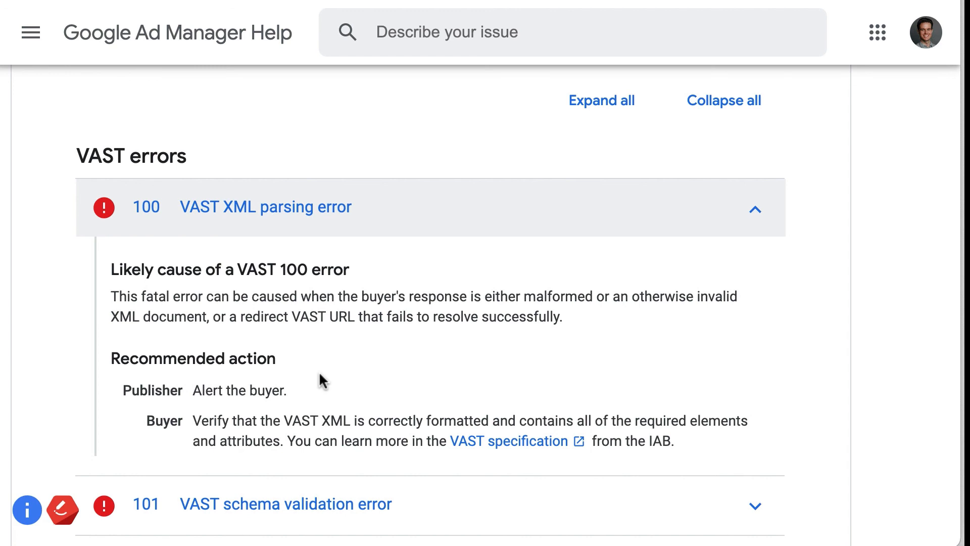
mouse_move(322, 379)
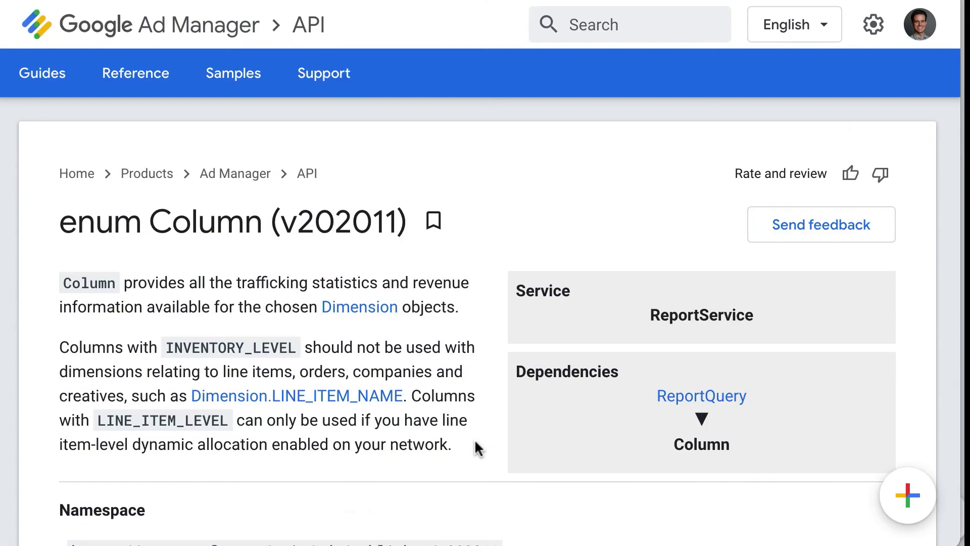
Step: Filter the Column enum by 'VIDEO_ERRORS_VAST_ERROR' and scroll to the count metrics
scroll("down", 3)
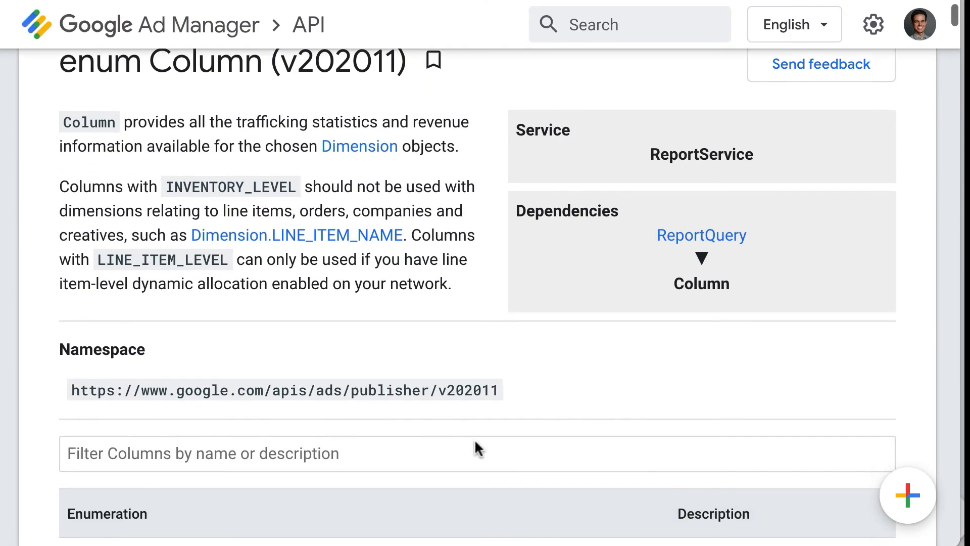
type("VIDEO_ERRORS_VA")
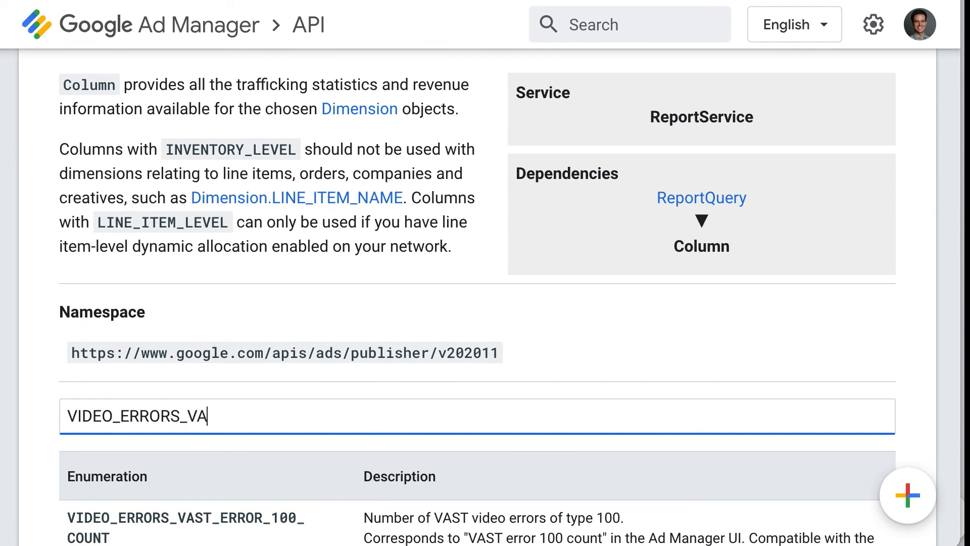
type("ST_ERROR")
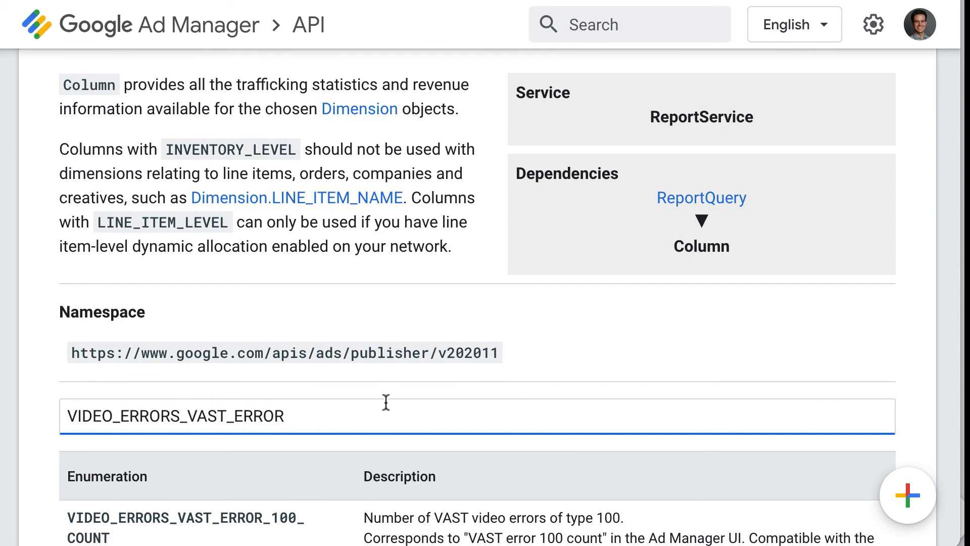
scroll("down", 3)
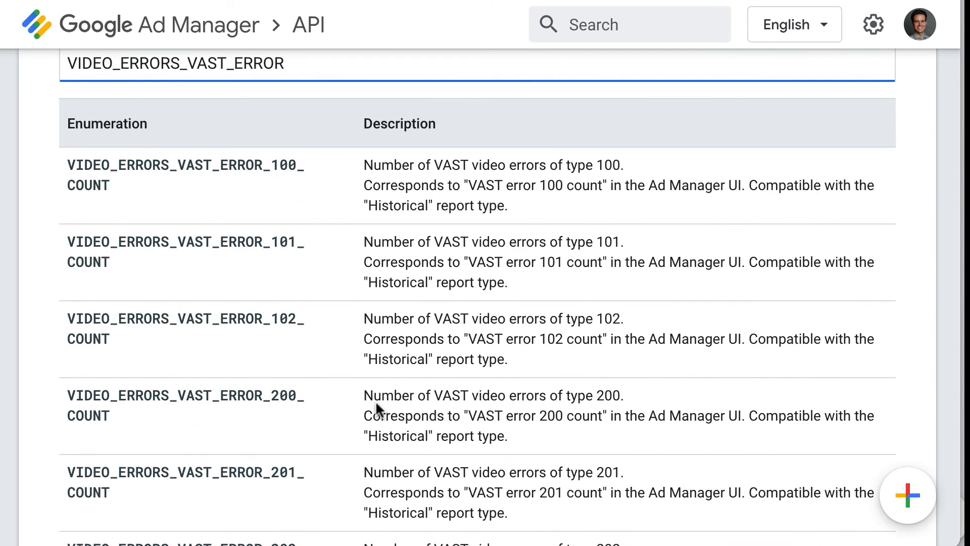
mouse_move(340, 423)
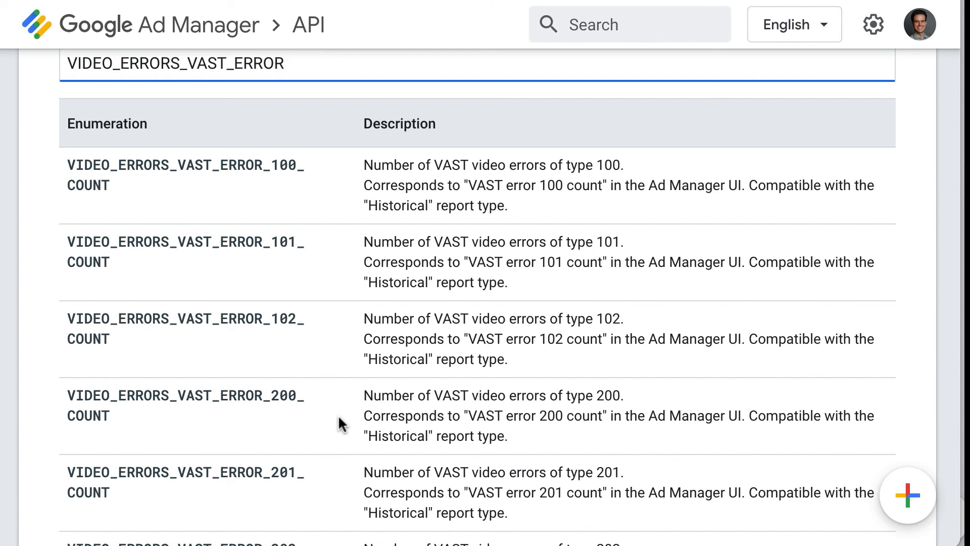
mouse_move(343, 424)
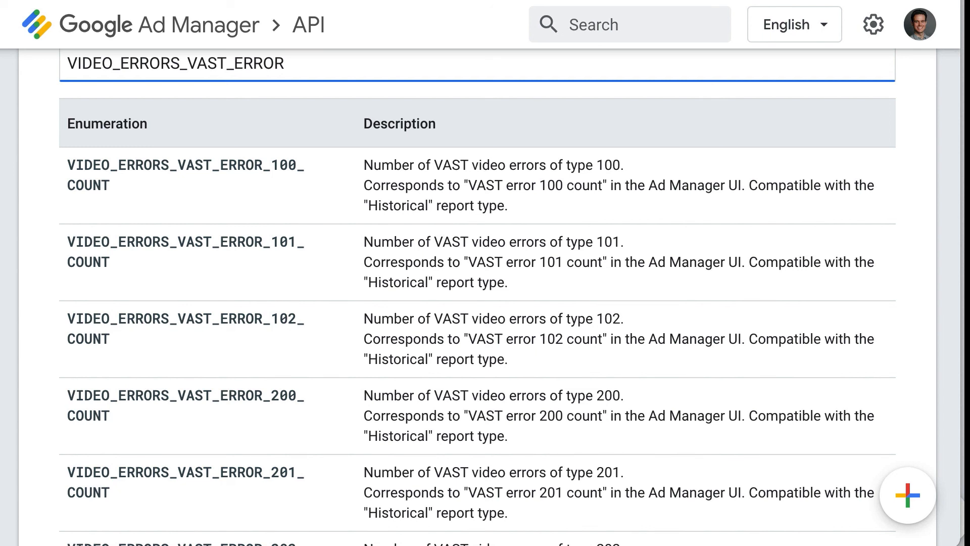